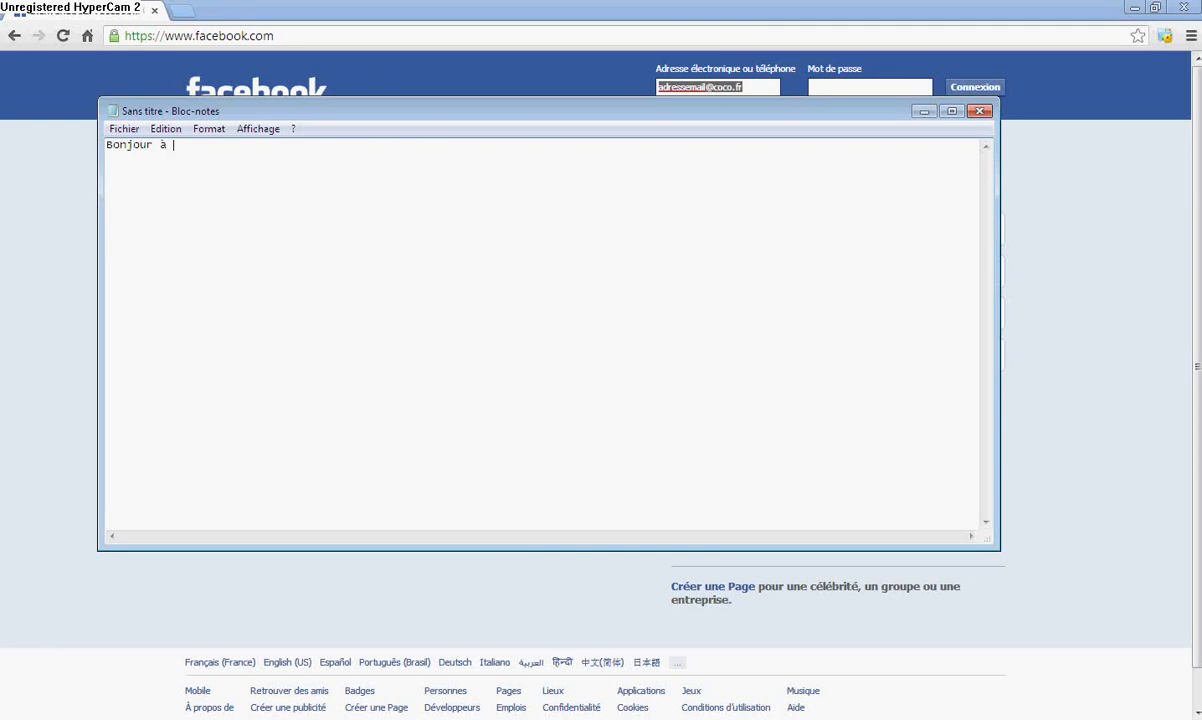
Greet readers and explain showing a password with a free Google Chrome tool.
type("tous !")
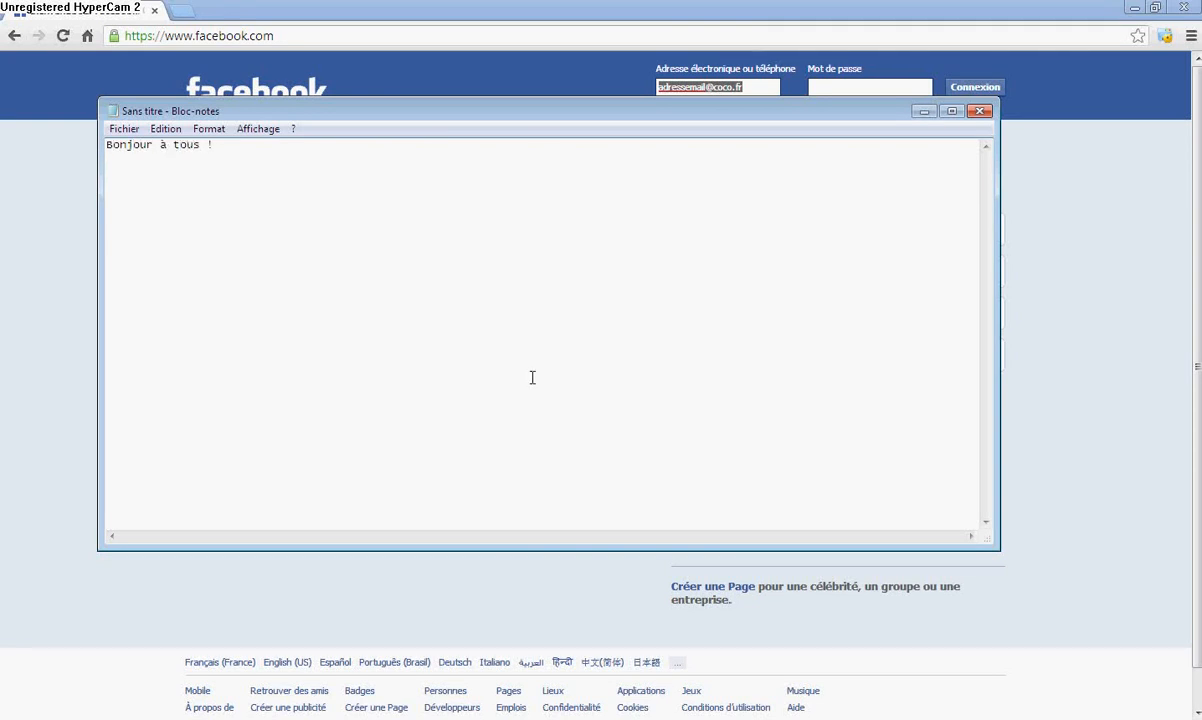
type("Je vais vous e")
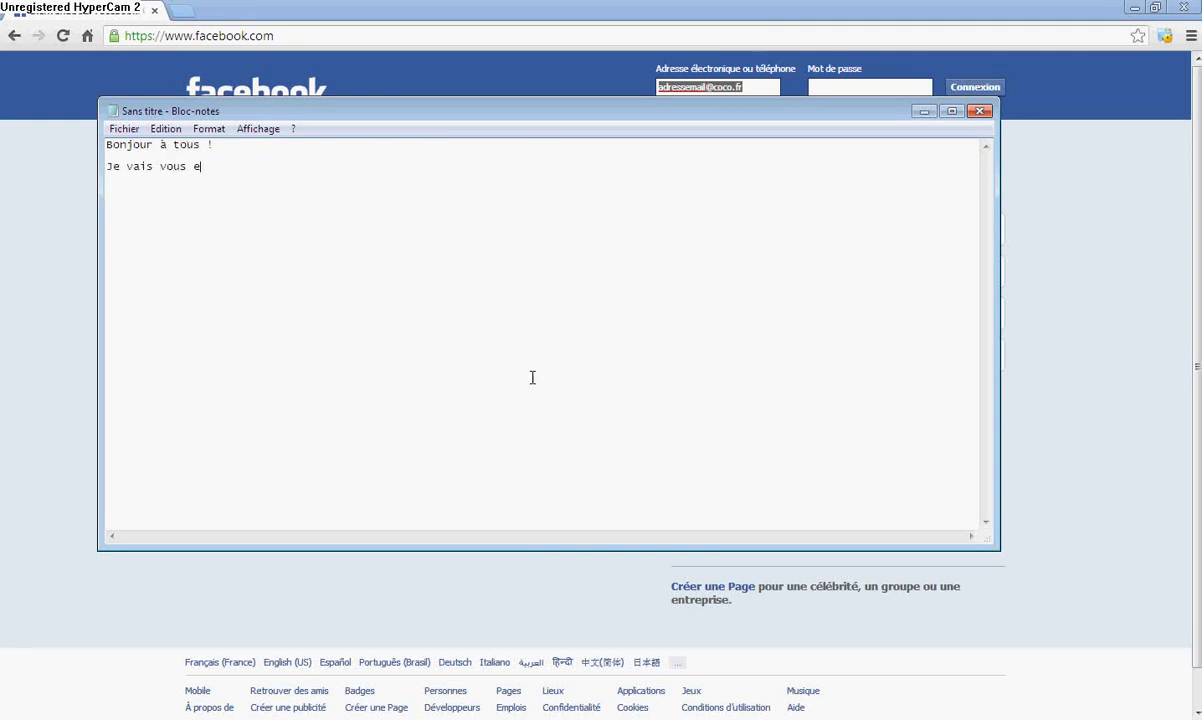
type("xpliquer dans ce")
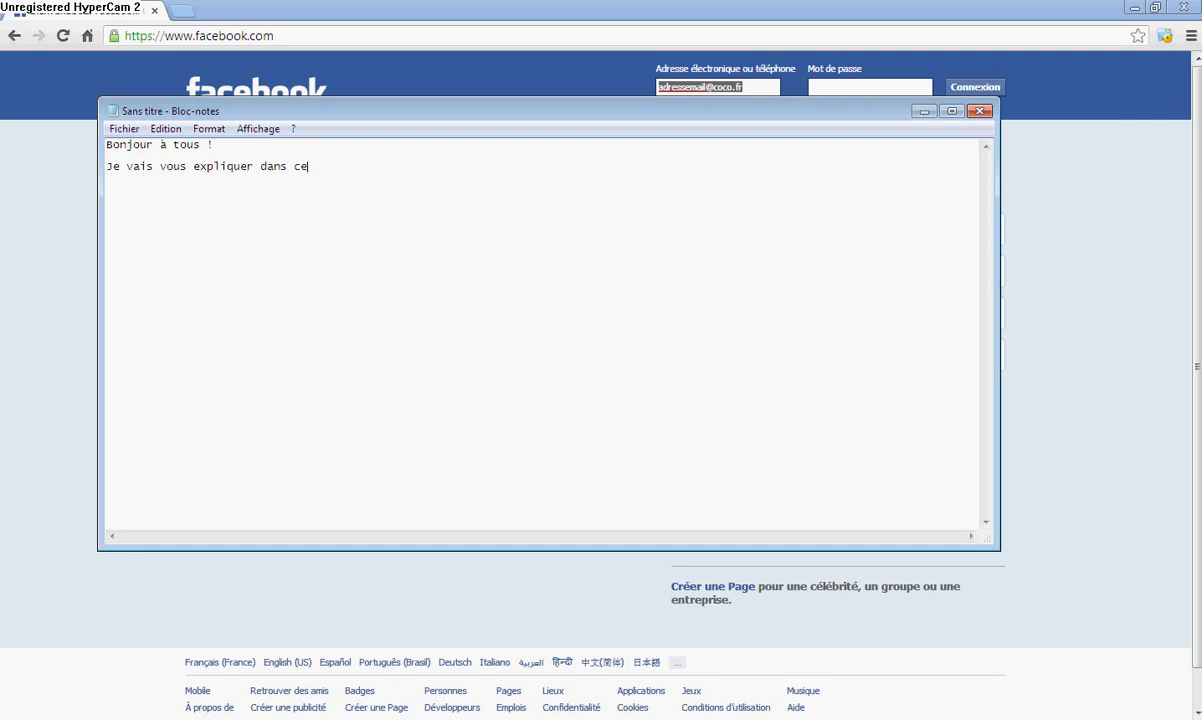
type("tte vidéo co")
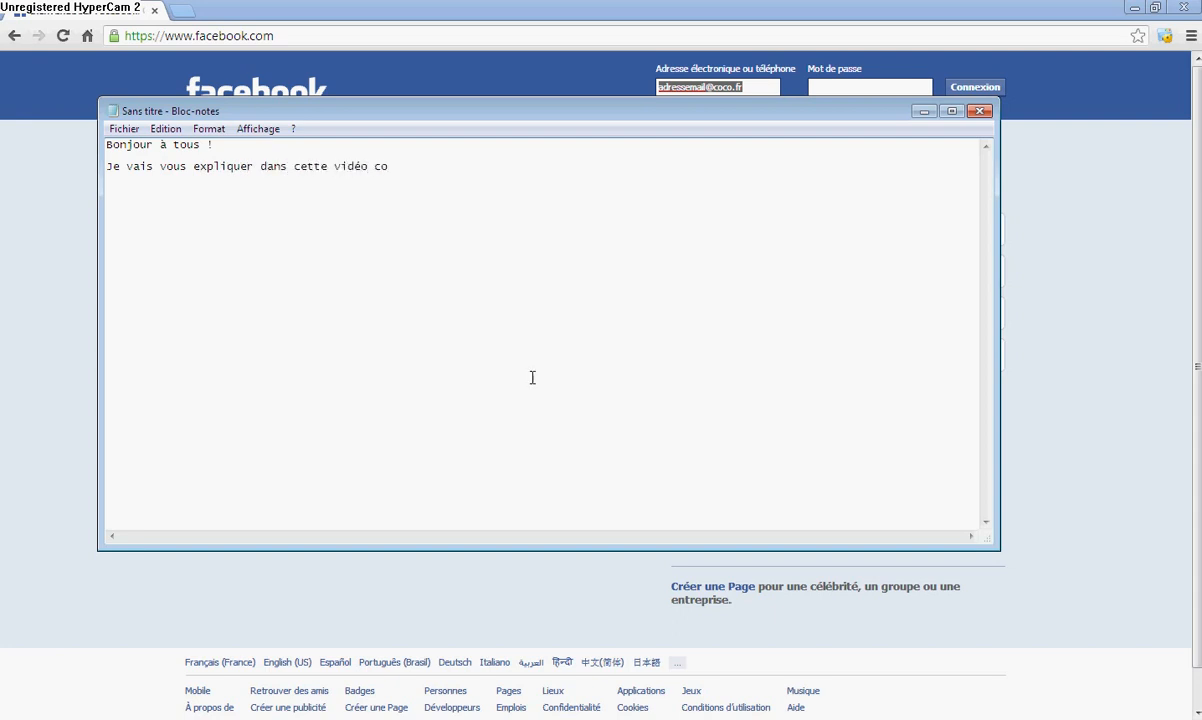
type("mment afficher un")
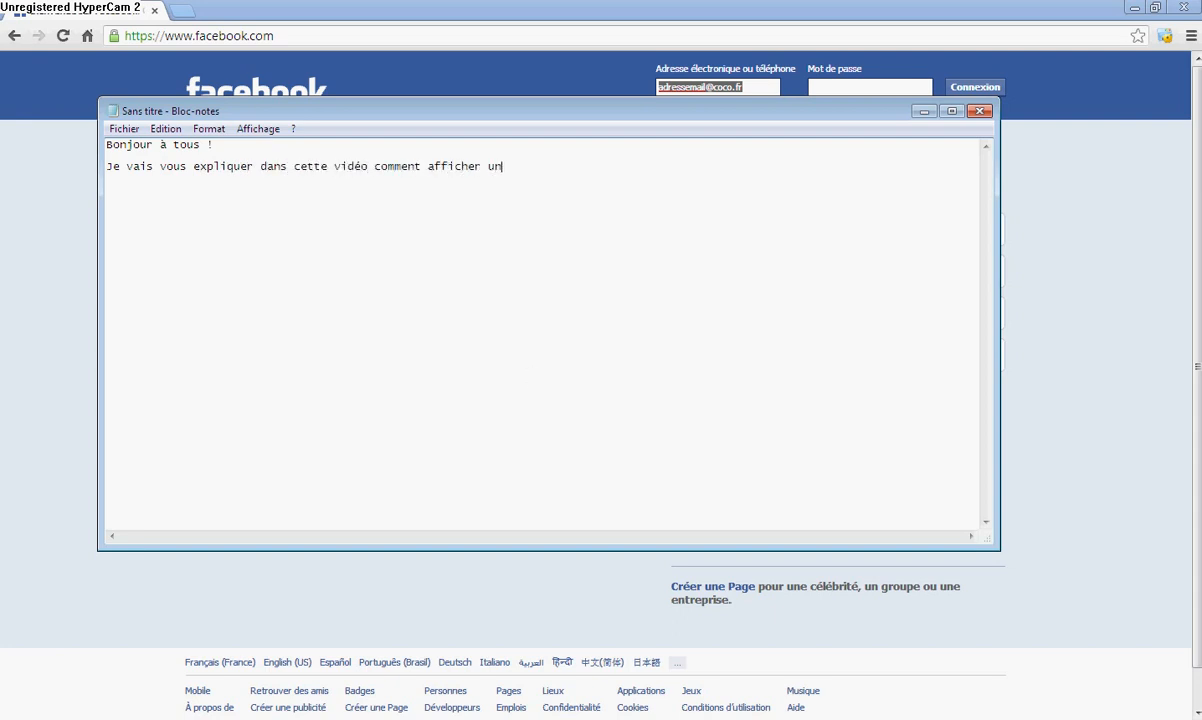
type("mot de passe")
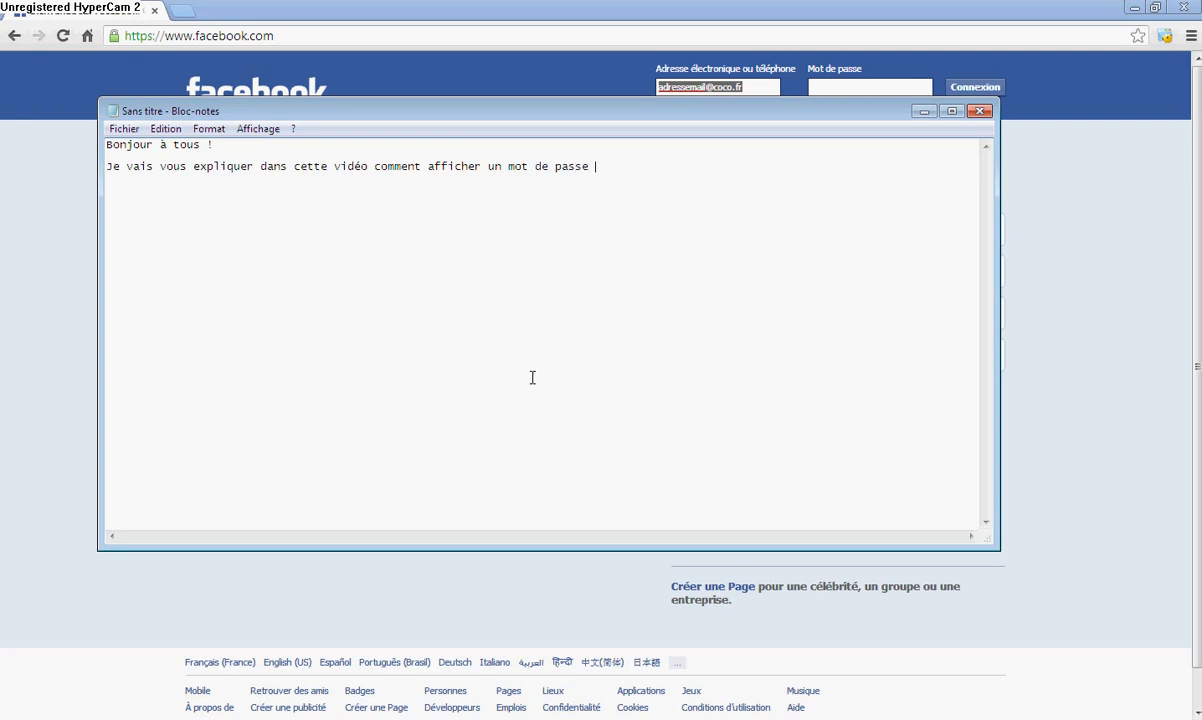
type("à l'aide d'un")
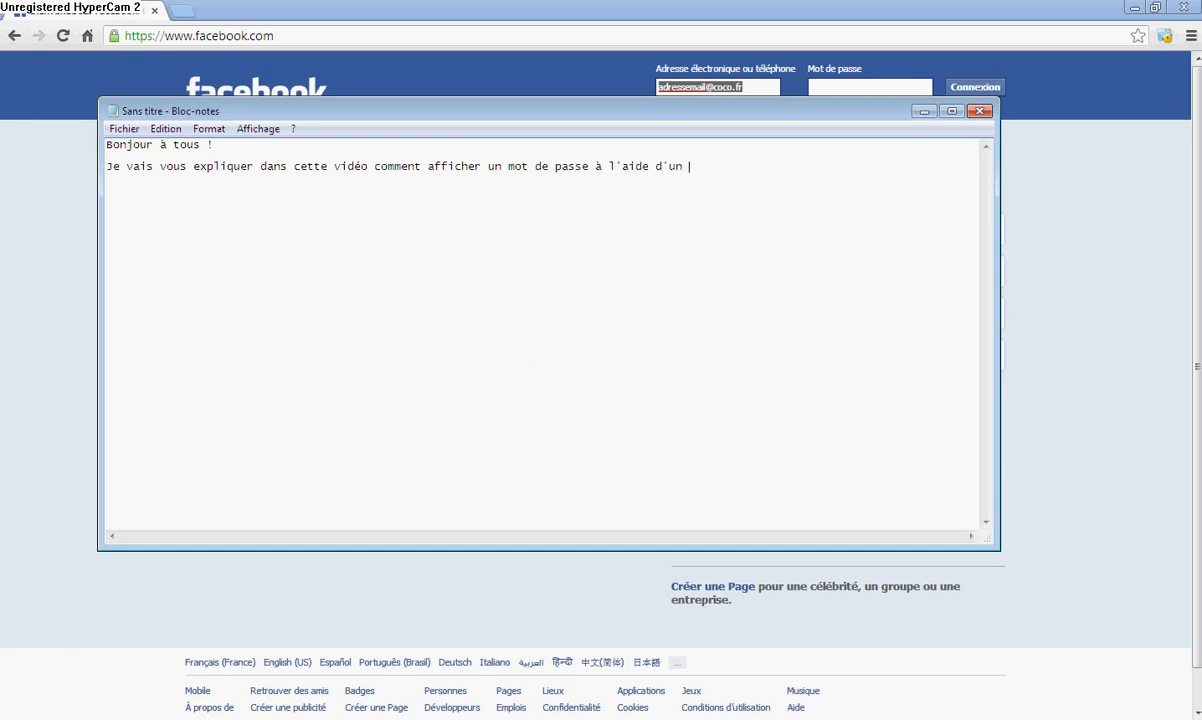
type("outils totalement")
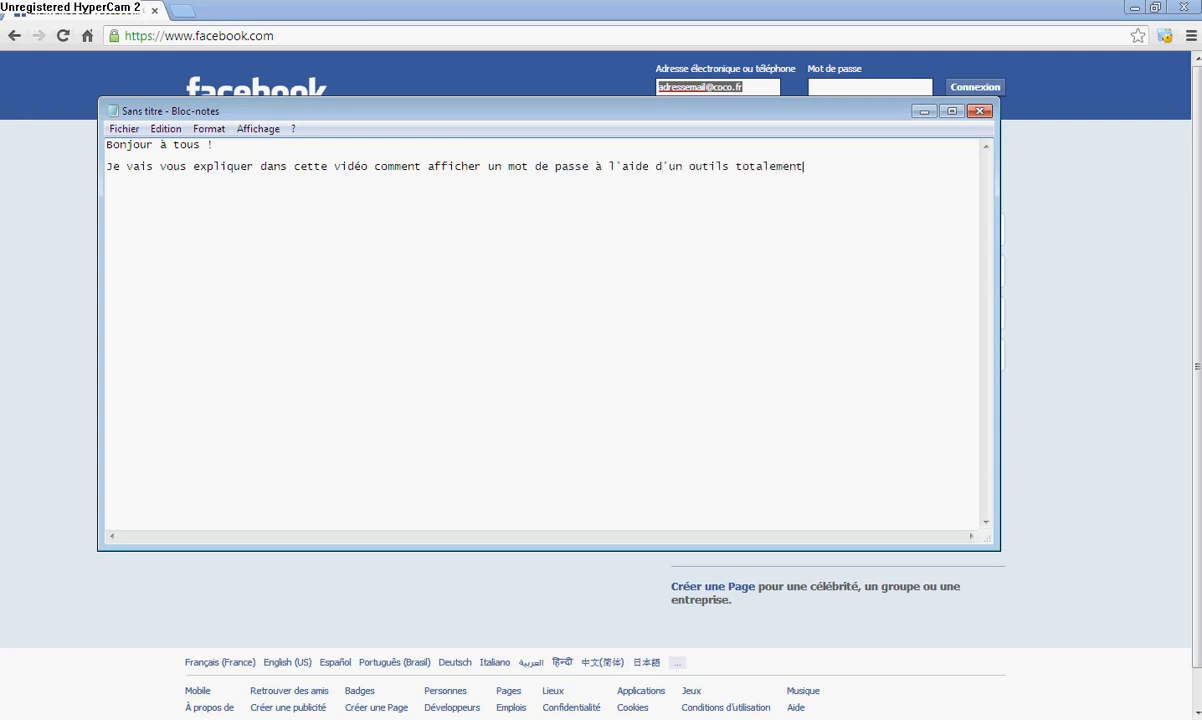
type("gratuit")
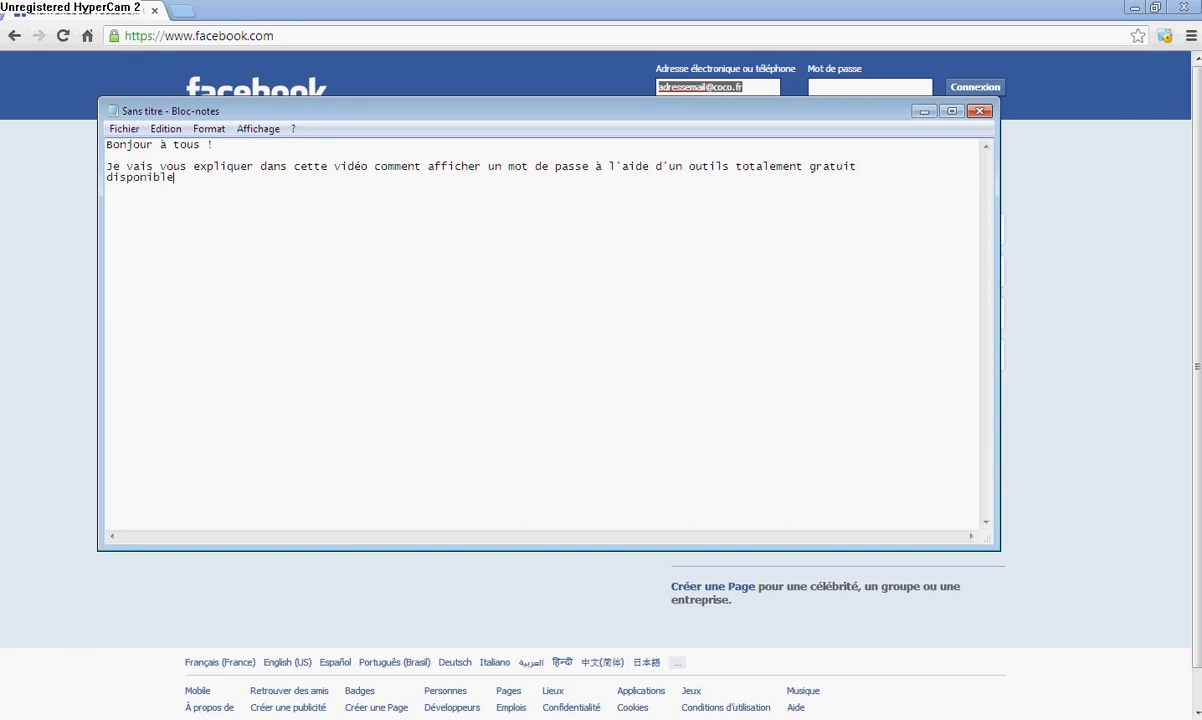
type("sur votre navig")
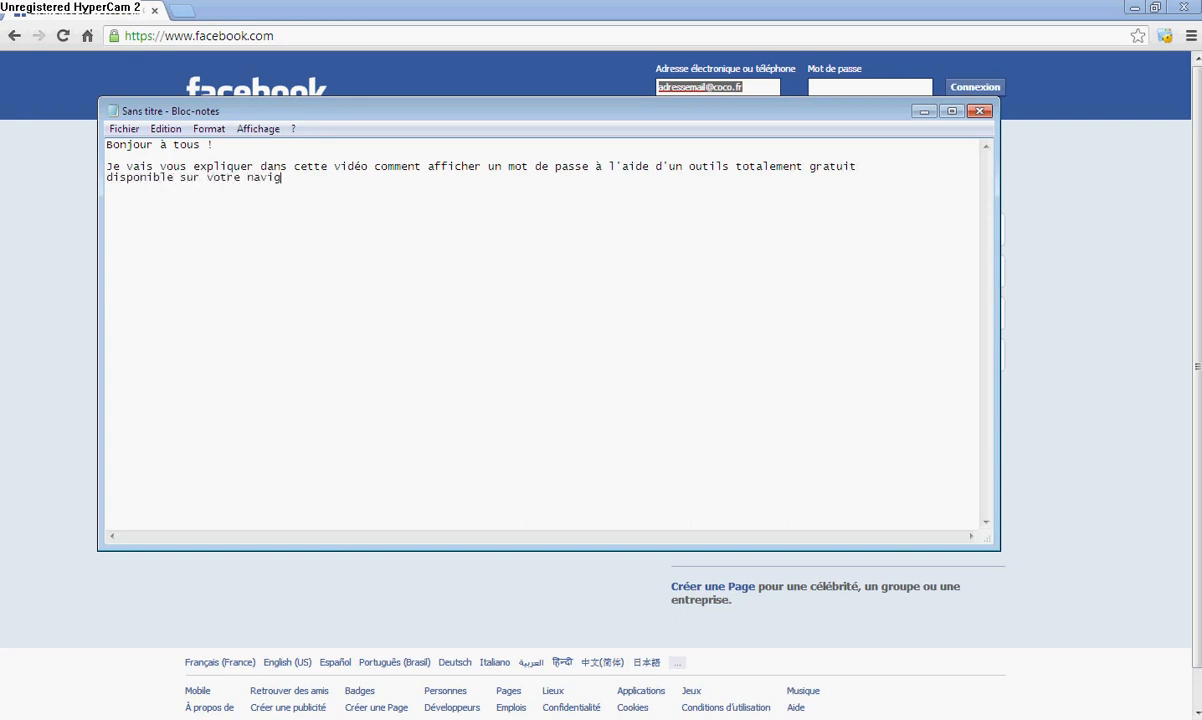
type("ateur Goog")
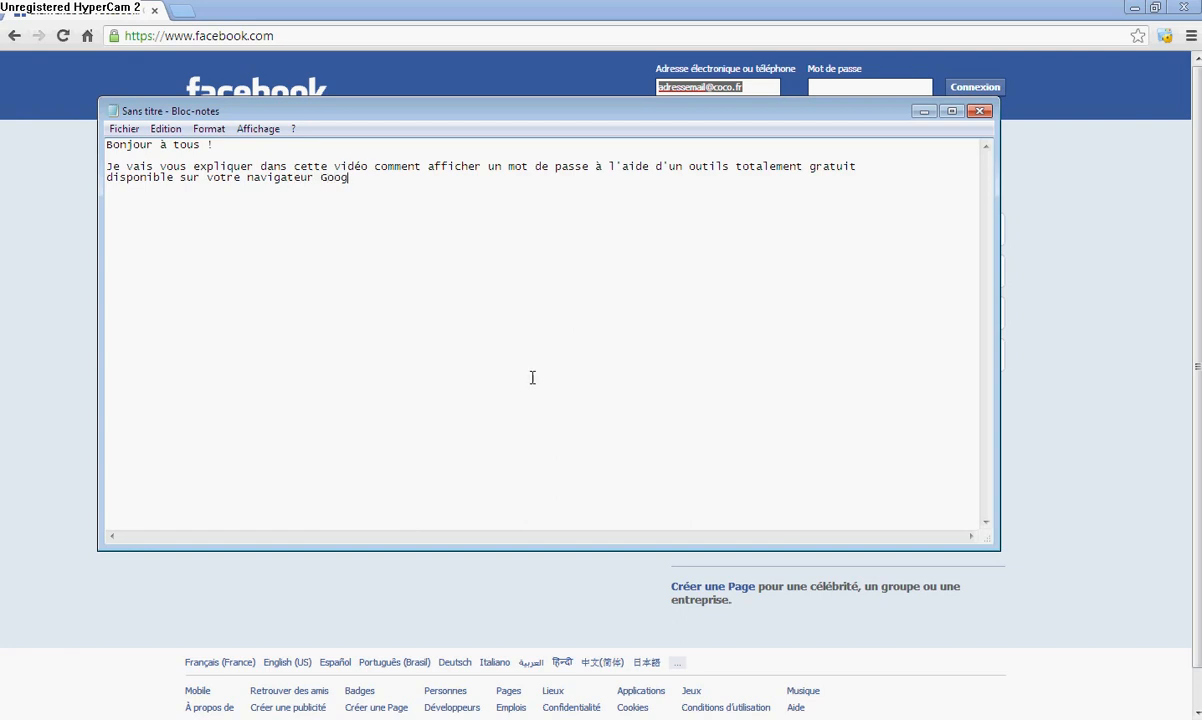
type("le Chrome.")
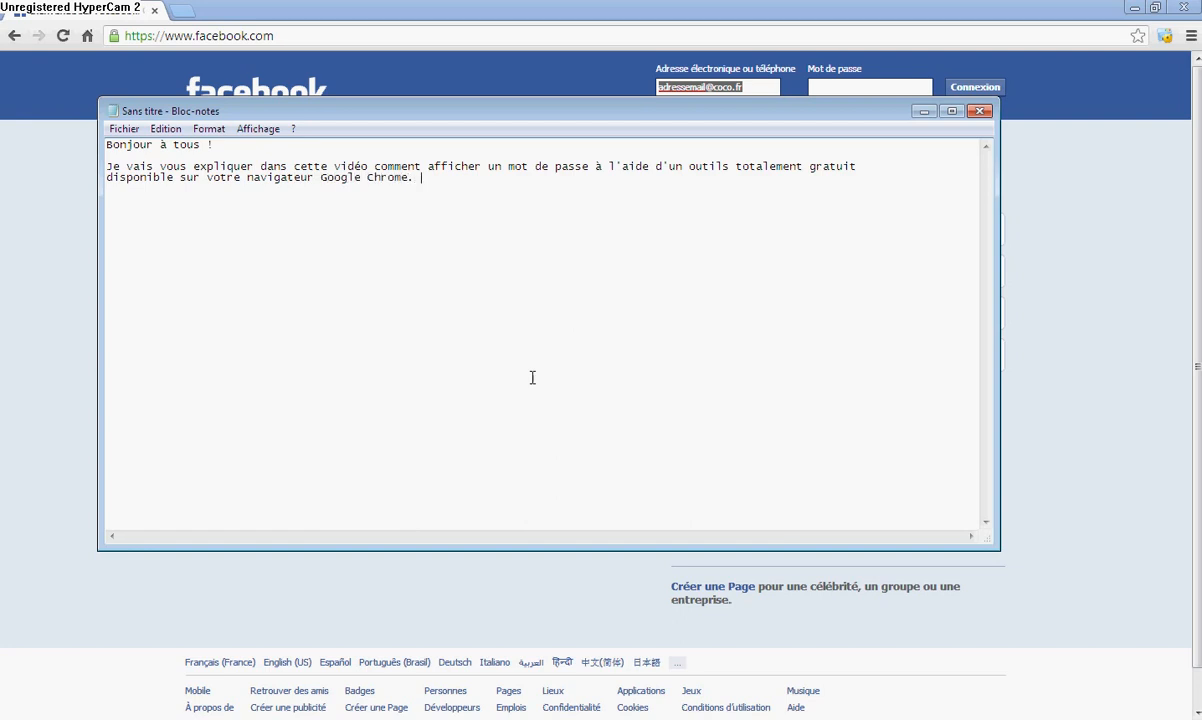
Add that the steps will be detailed, followed by 'Les voici :'.
type("Je vais vous")
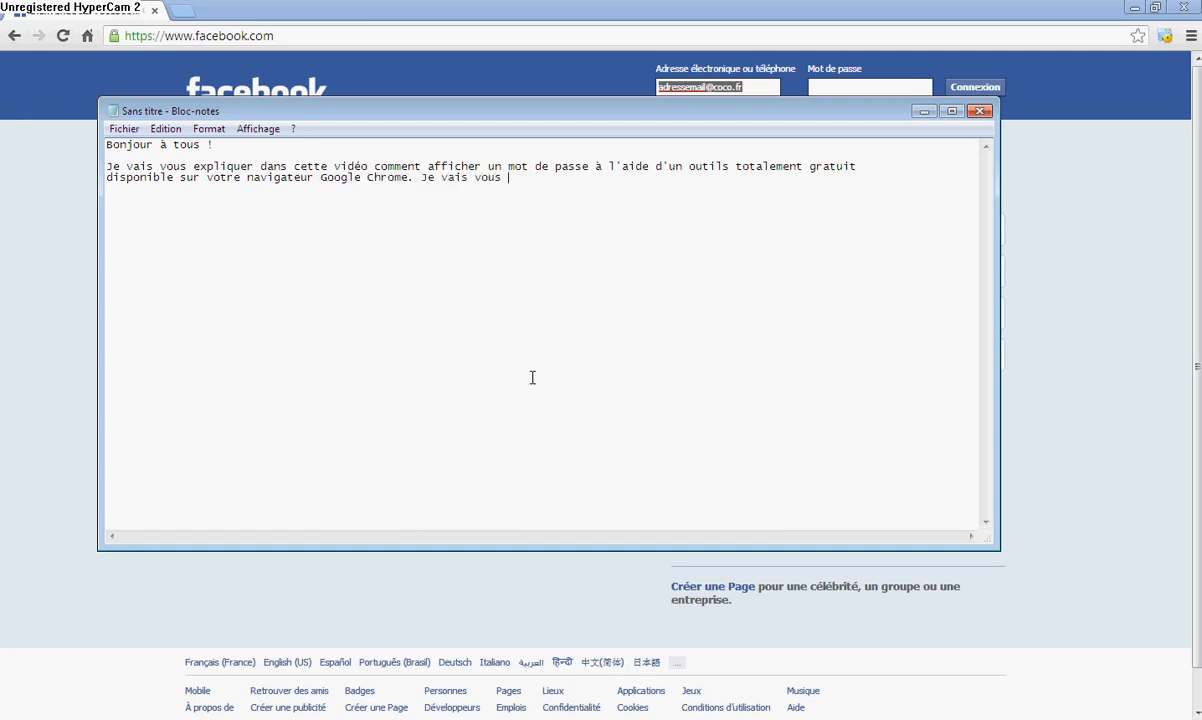
type("expliquer les é")
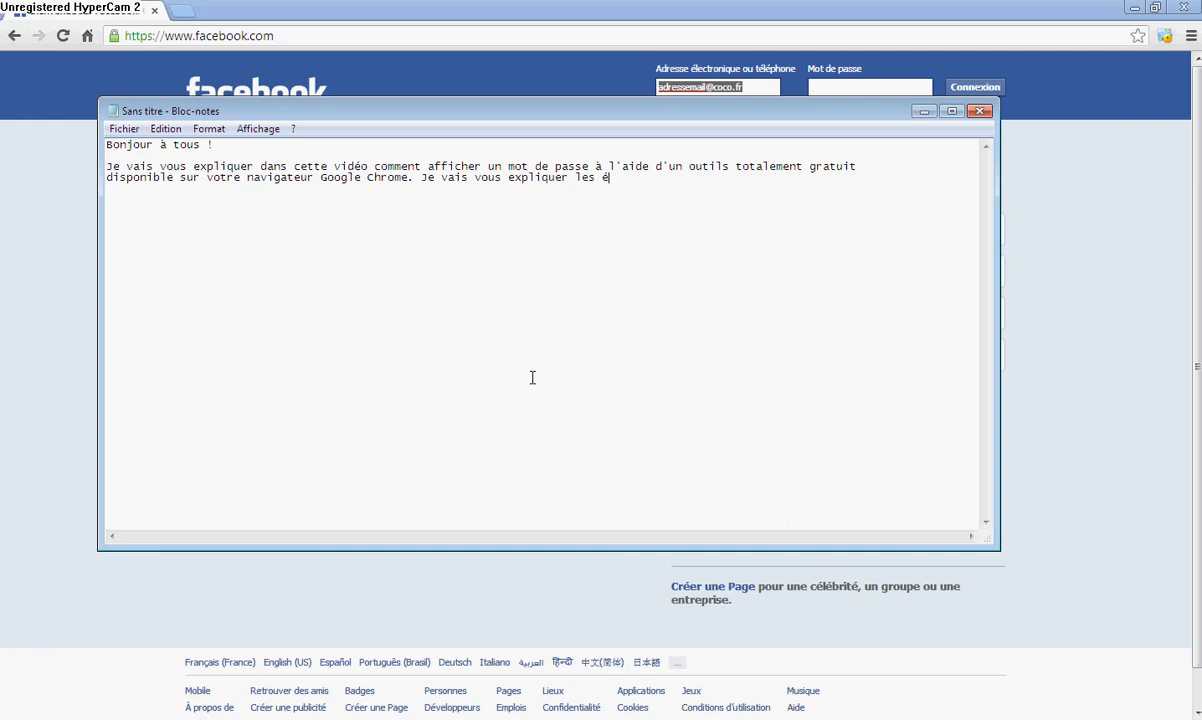
type("tapes à s")
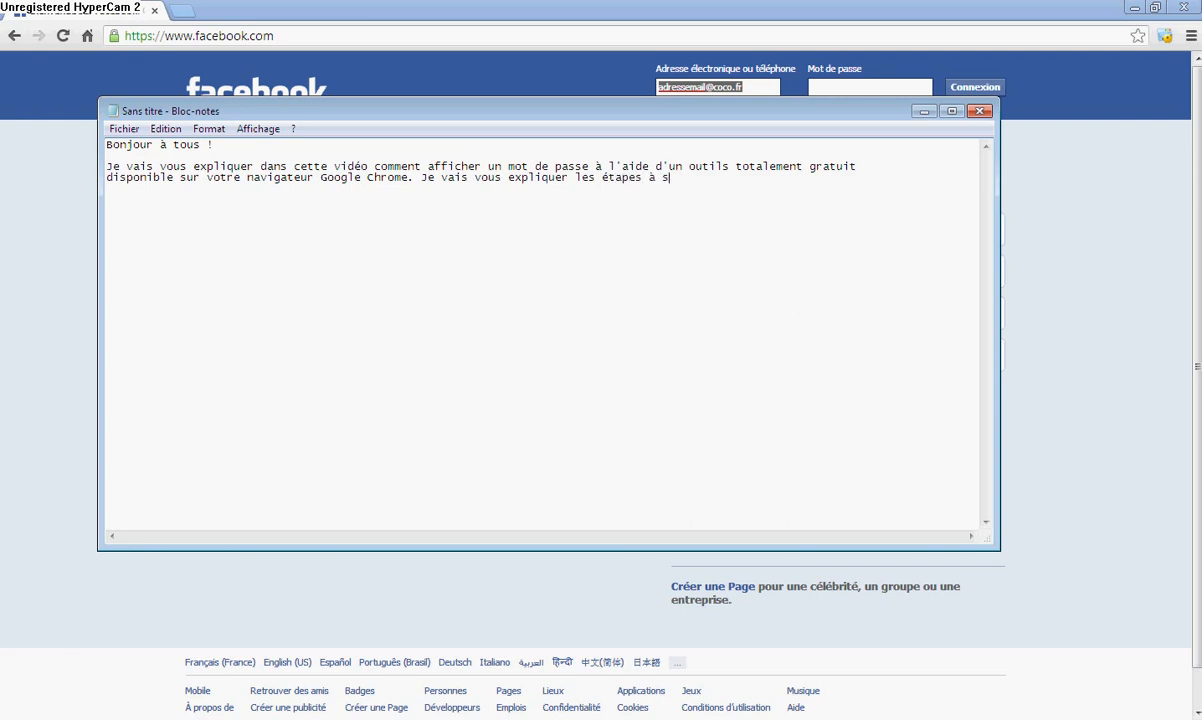
type("uivre en étape")
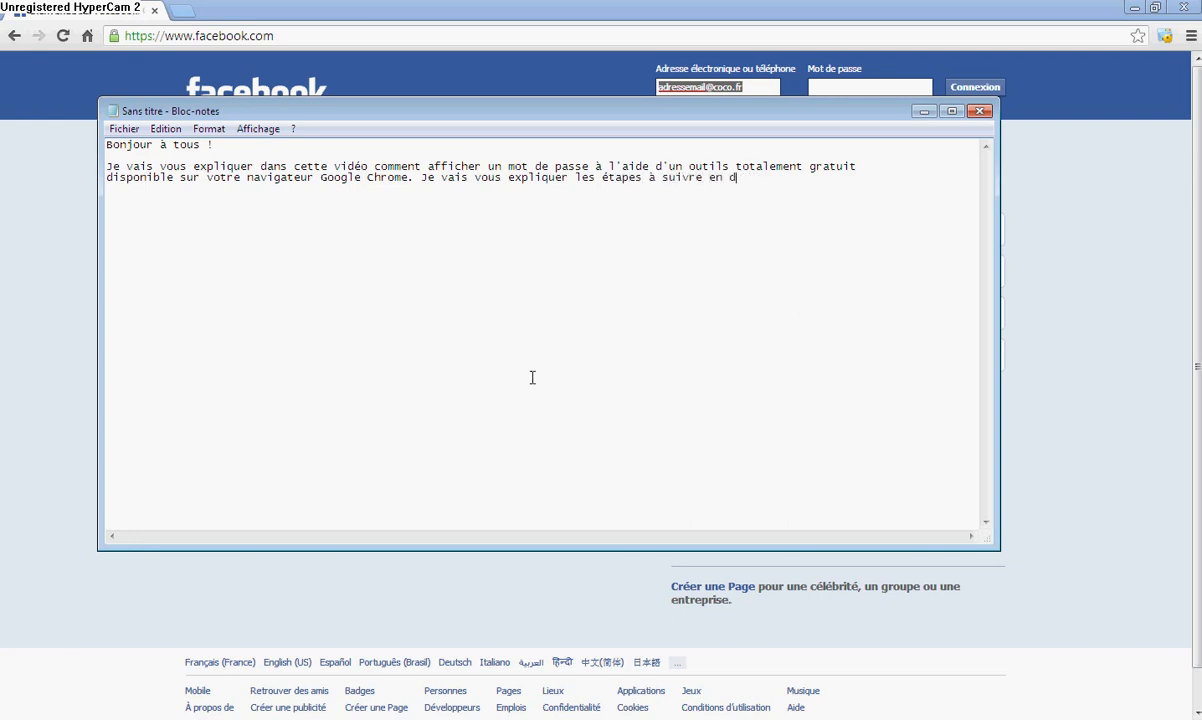
type("étails")
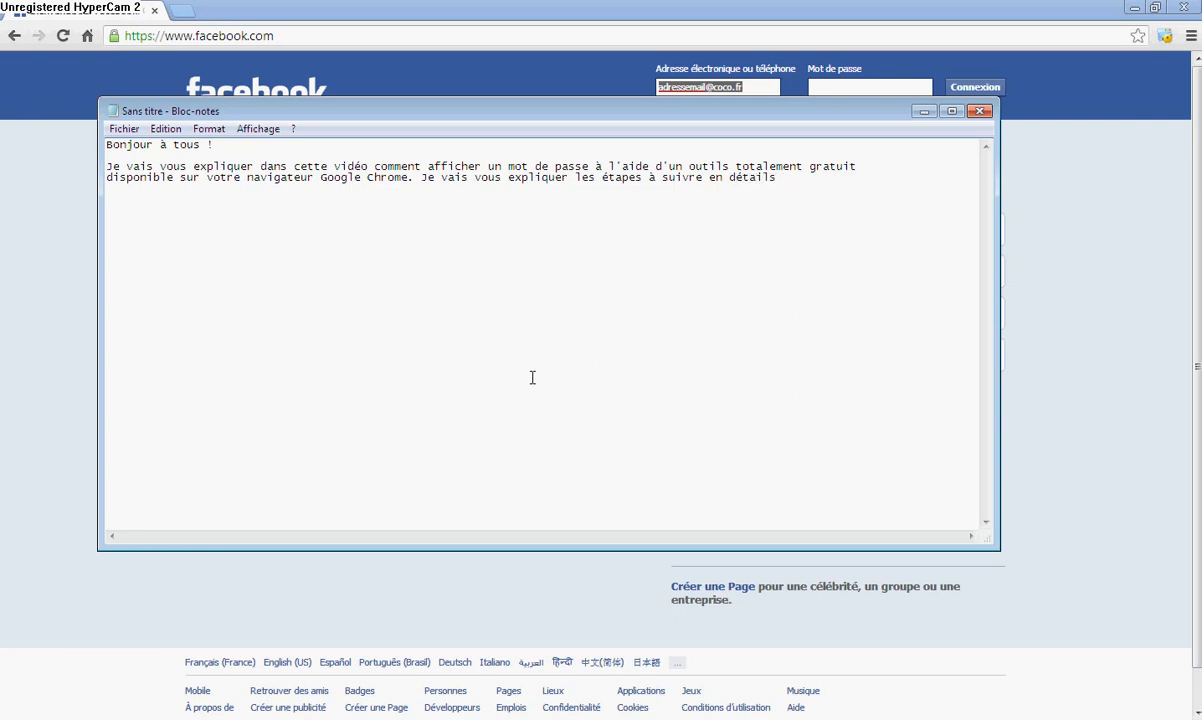
type("L")
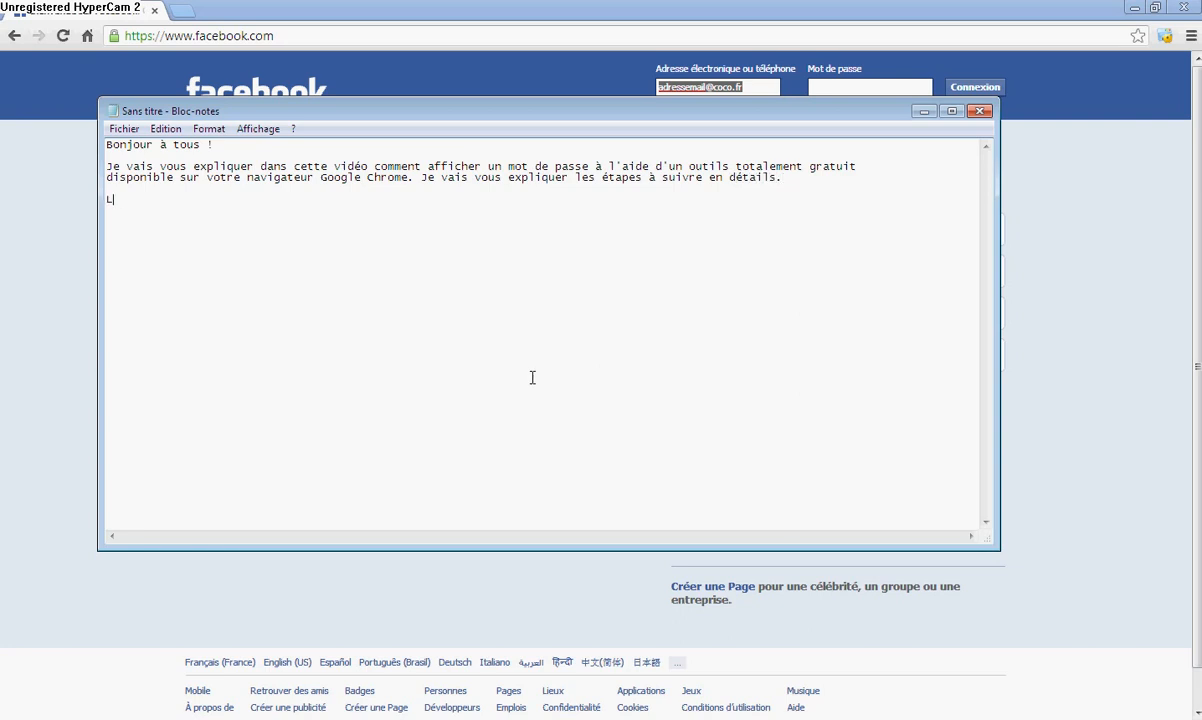
type("e")
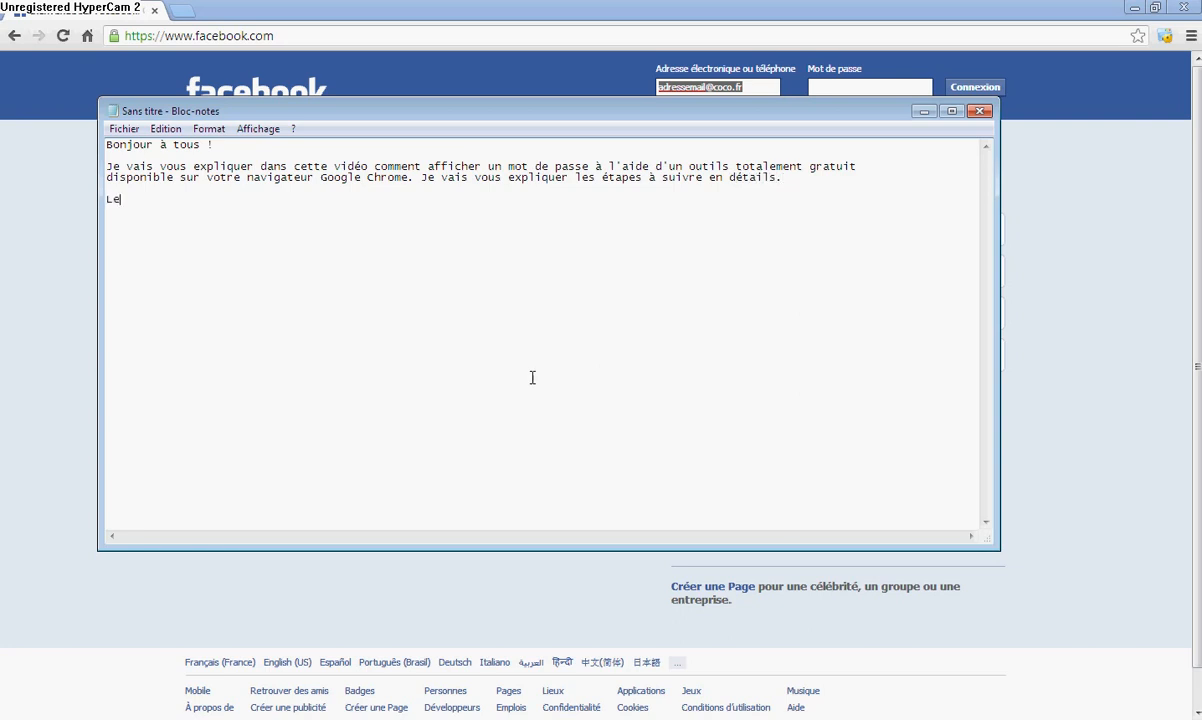
type("s voici :")
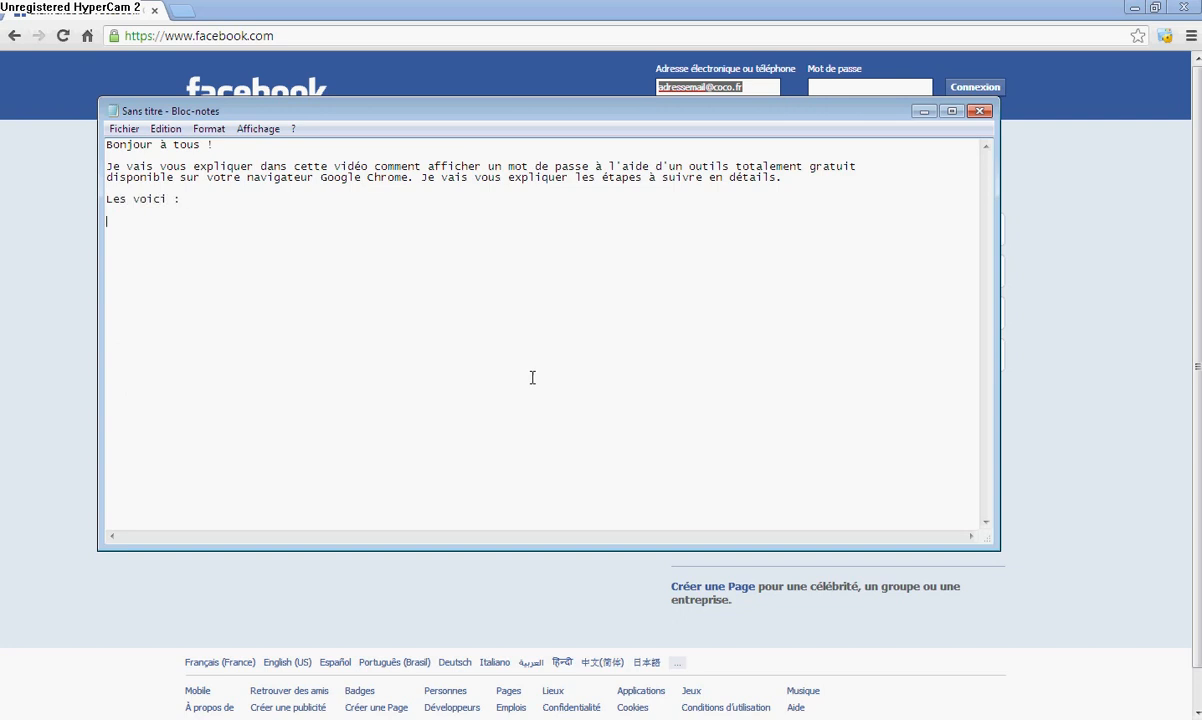
List the first bullets: go to a web page, enter an email and password.
type("• Rende")
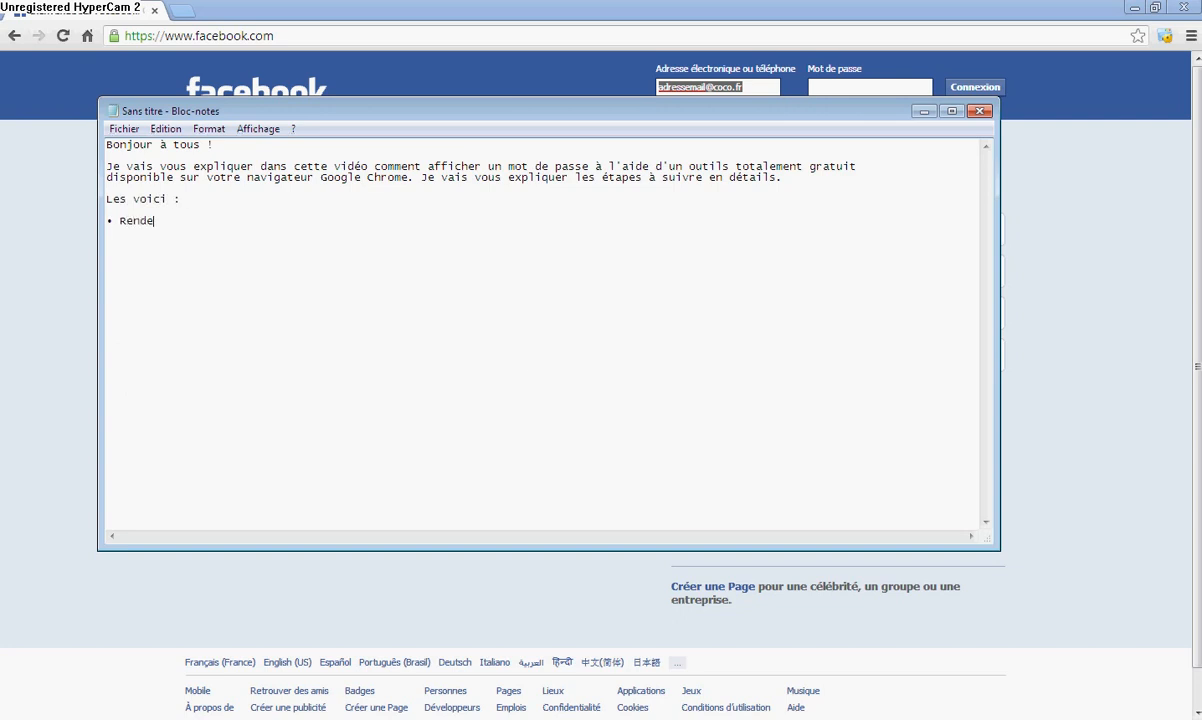
type("z vous sur une")
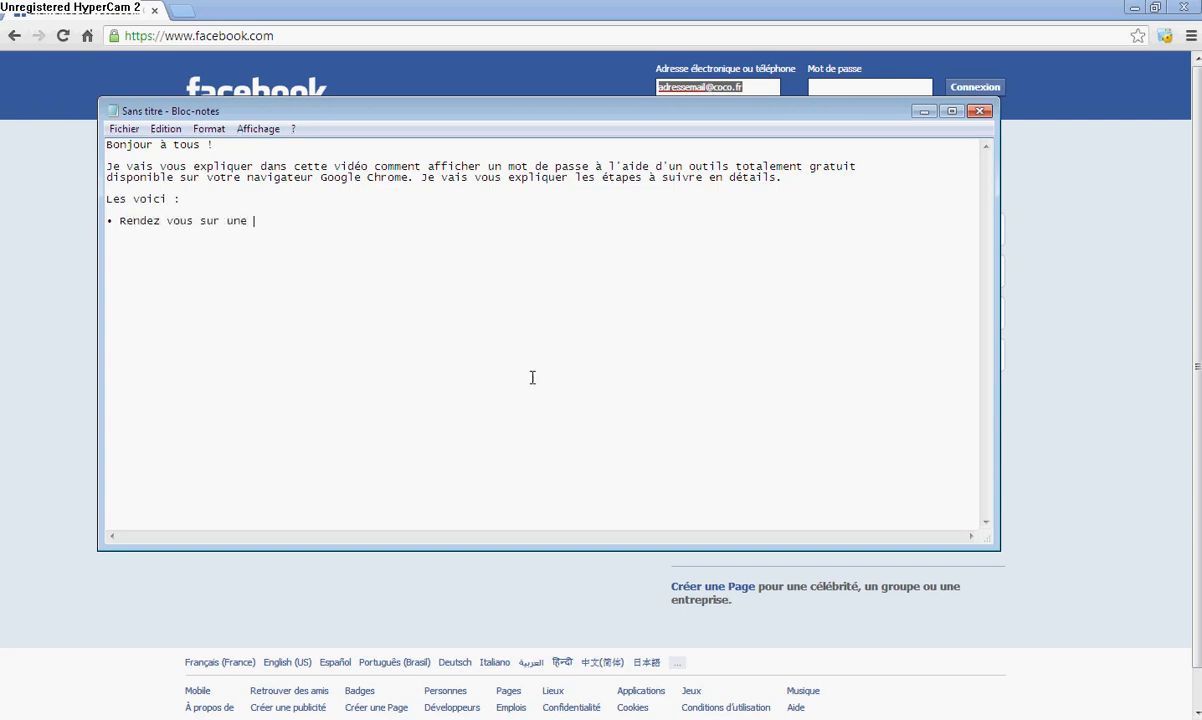
type("page web")
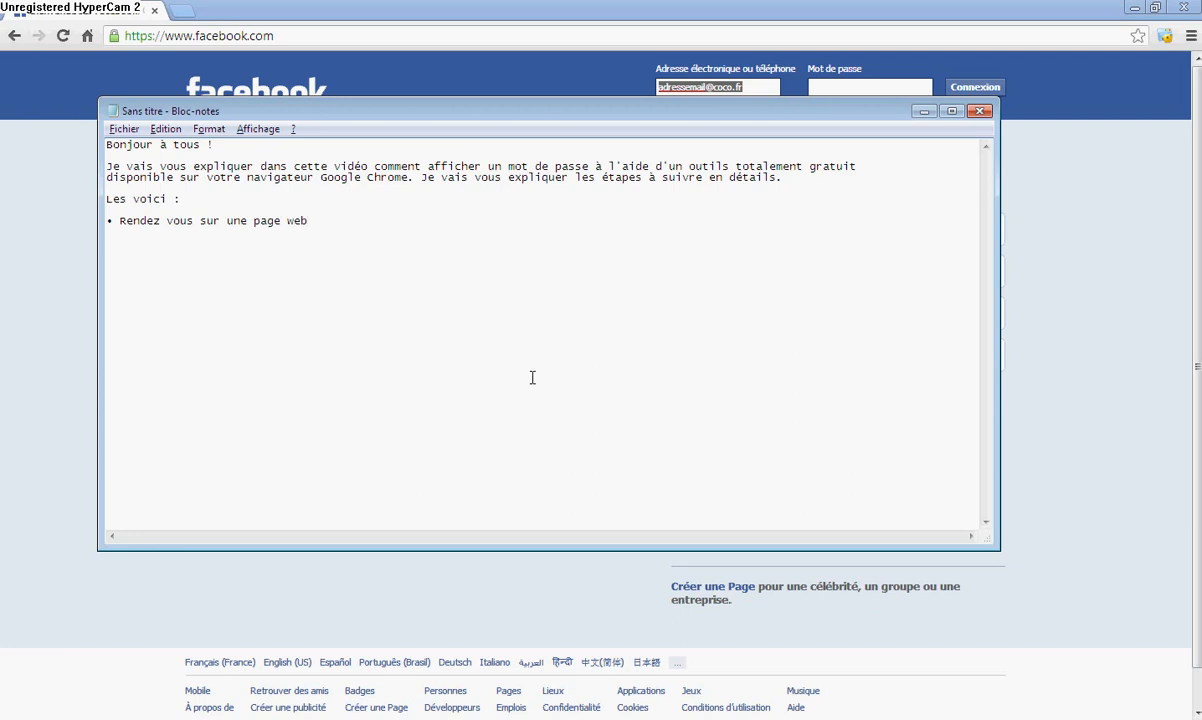
type("Entrez")
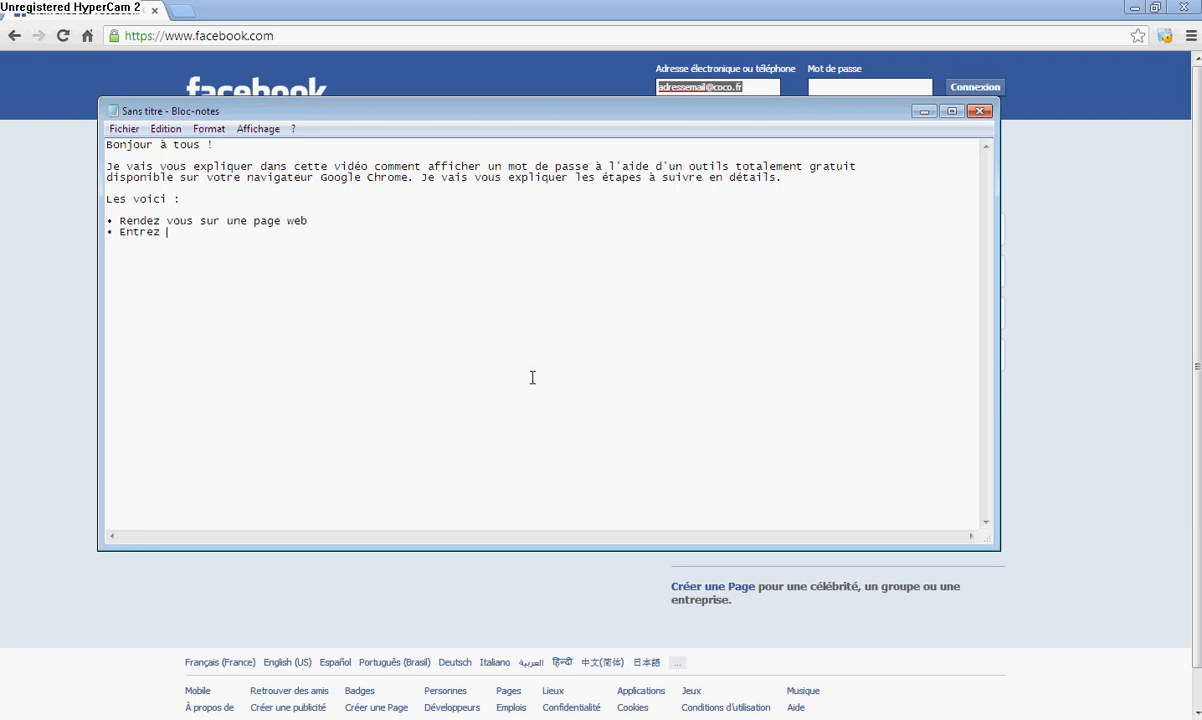
type("une adresse")
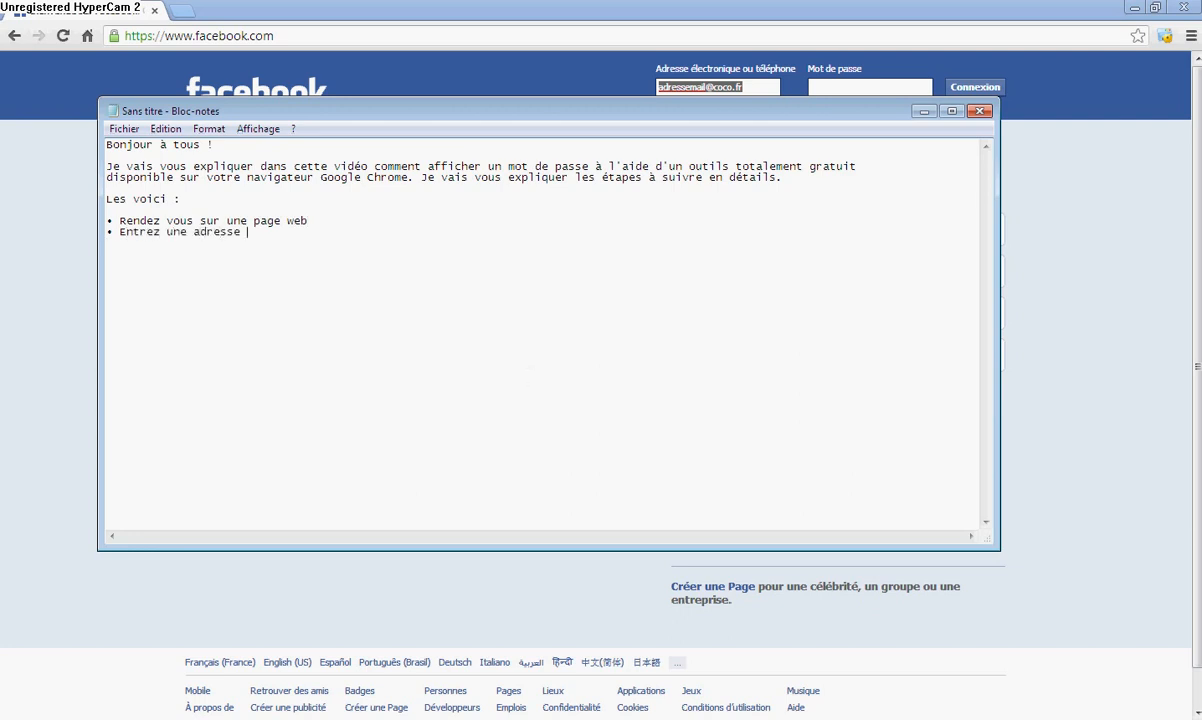
type("mail et un mot")
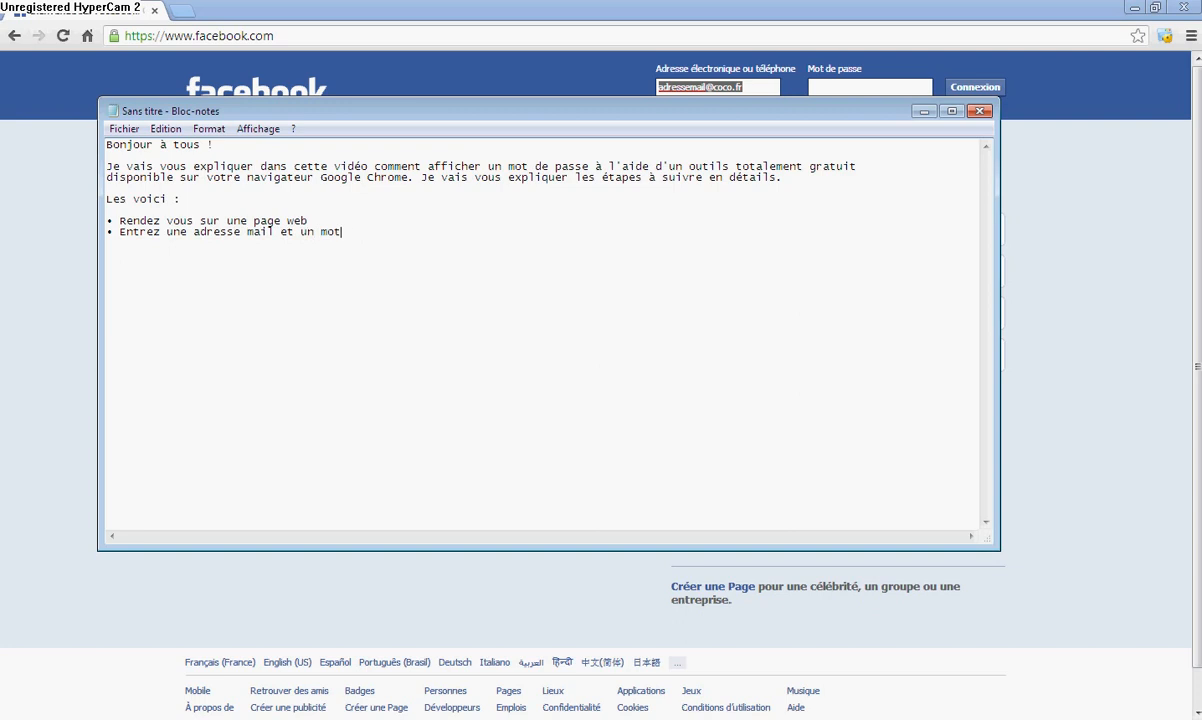
type("de passe")
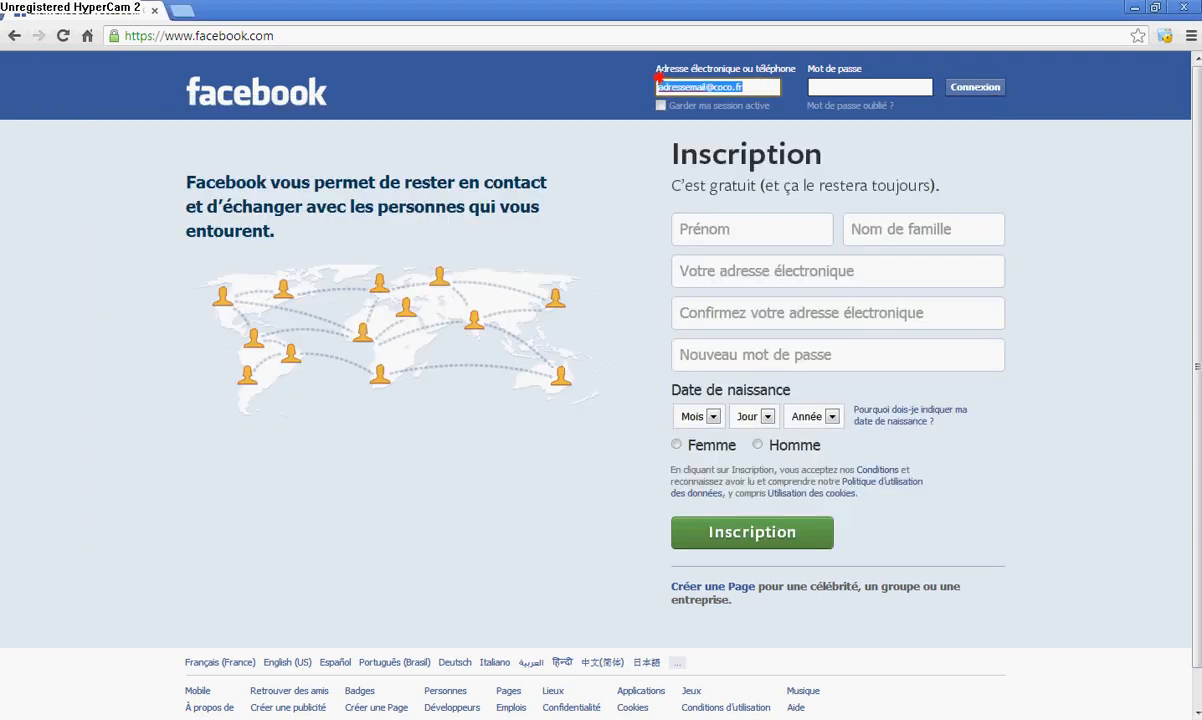
right_click(715, 87)
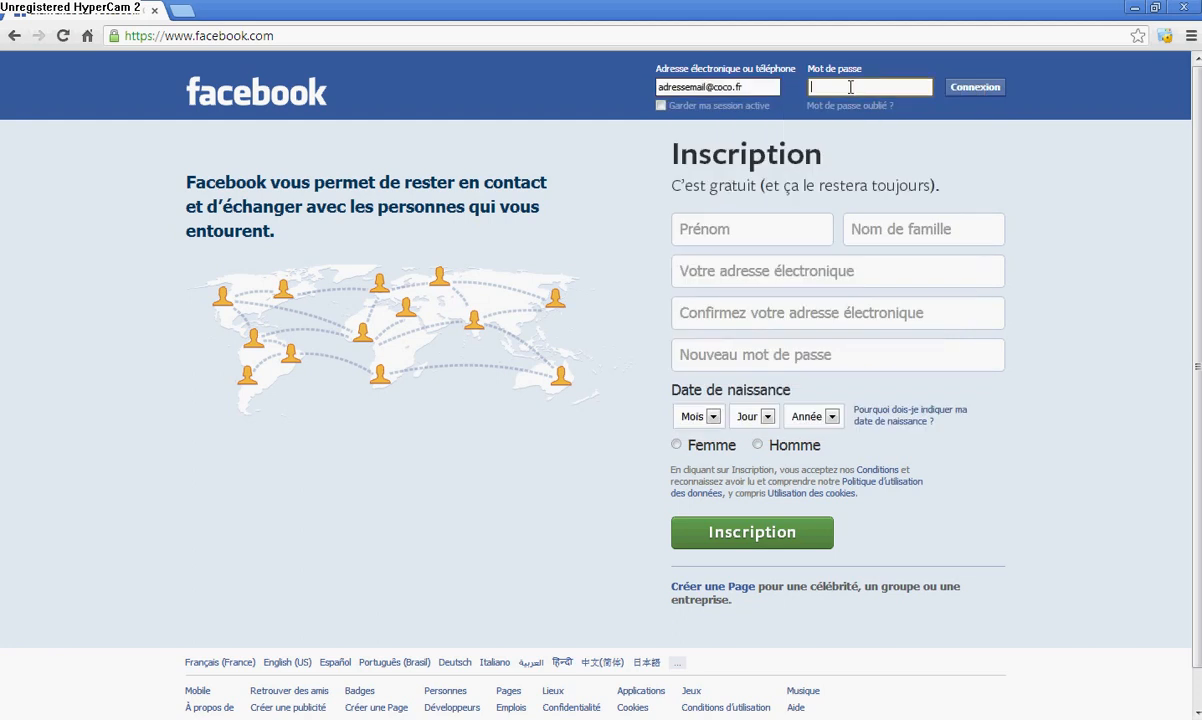
type("password")
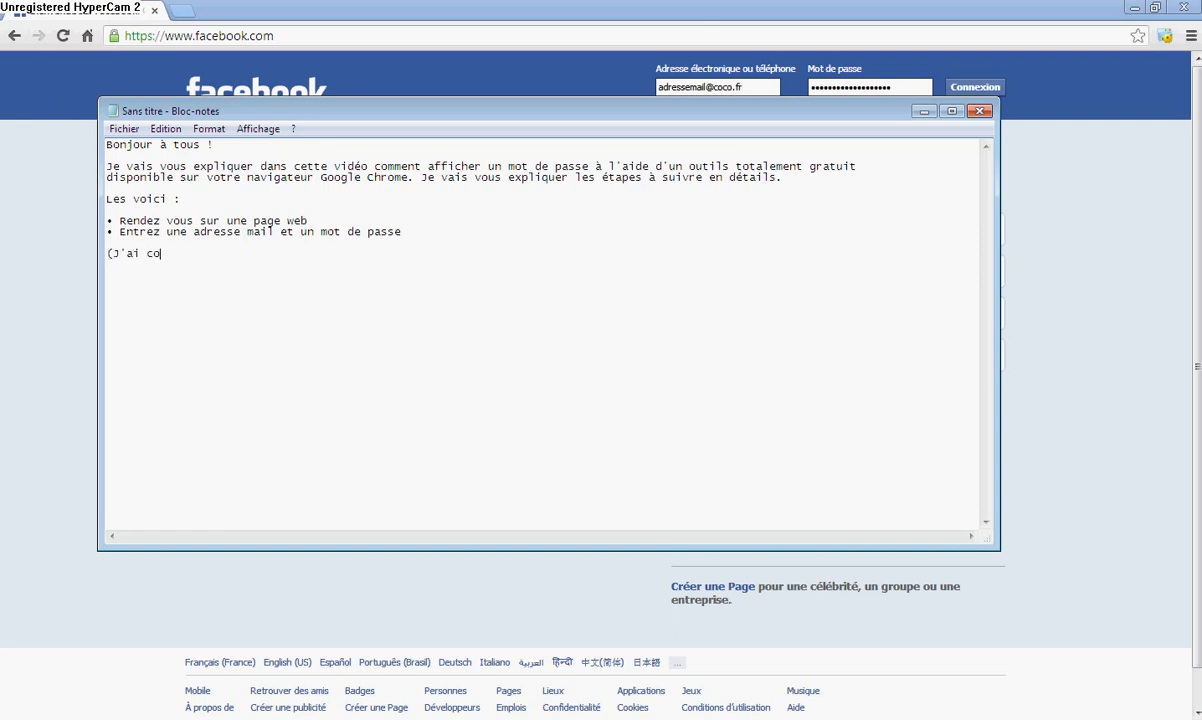
Note that the email was copied/pasted, so the password is the same.
type("pié/collé l")
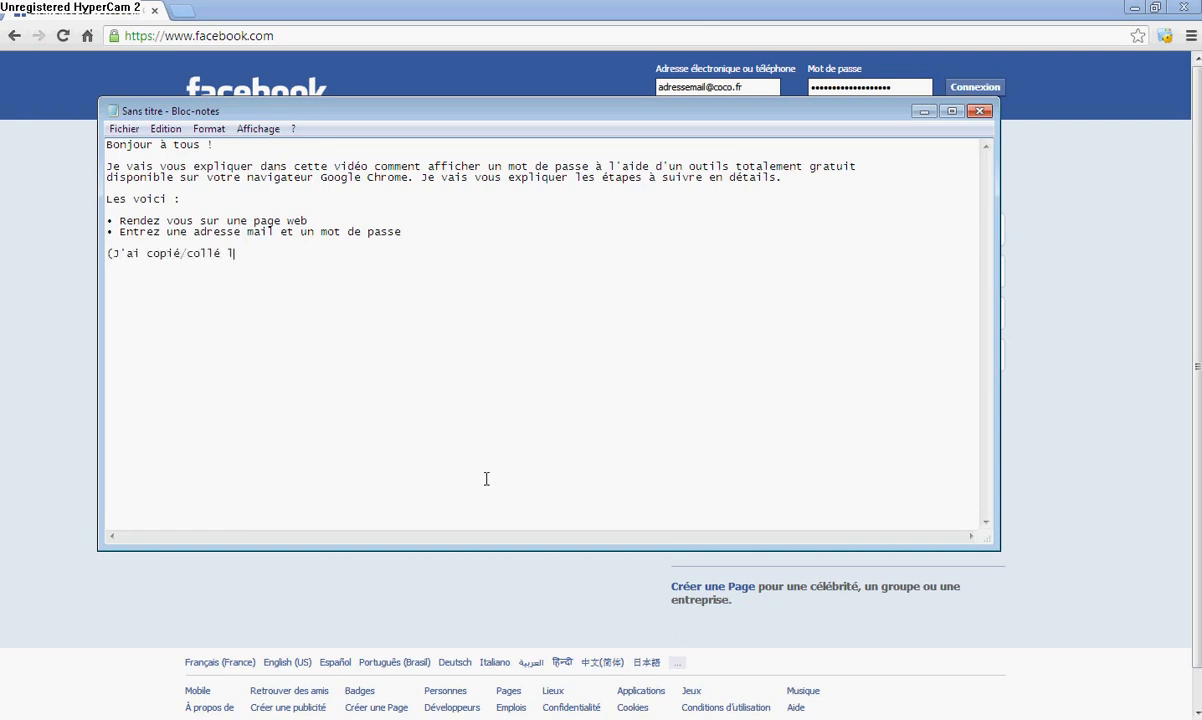
type("e mail,")
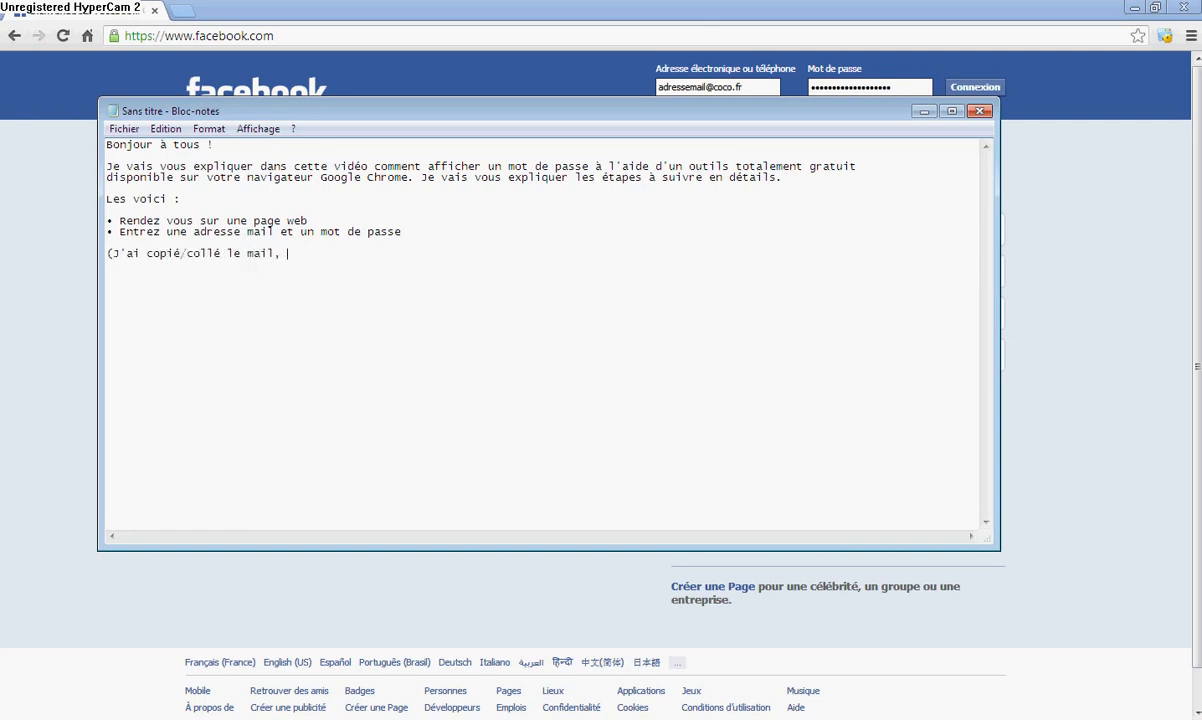
type("donc le mdp")
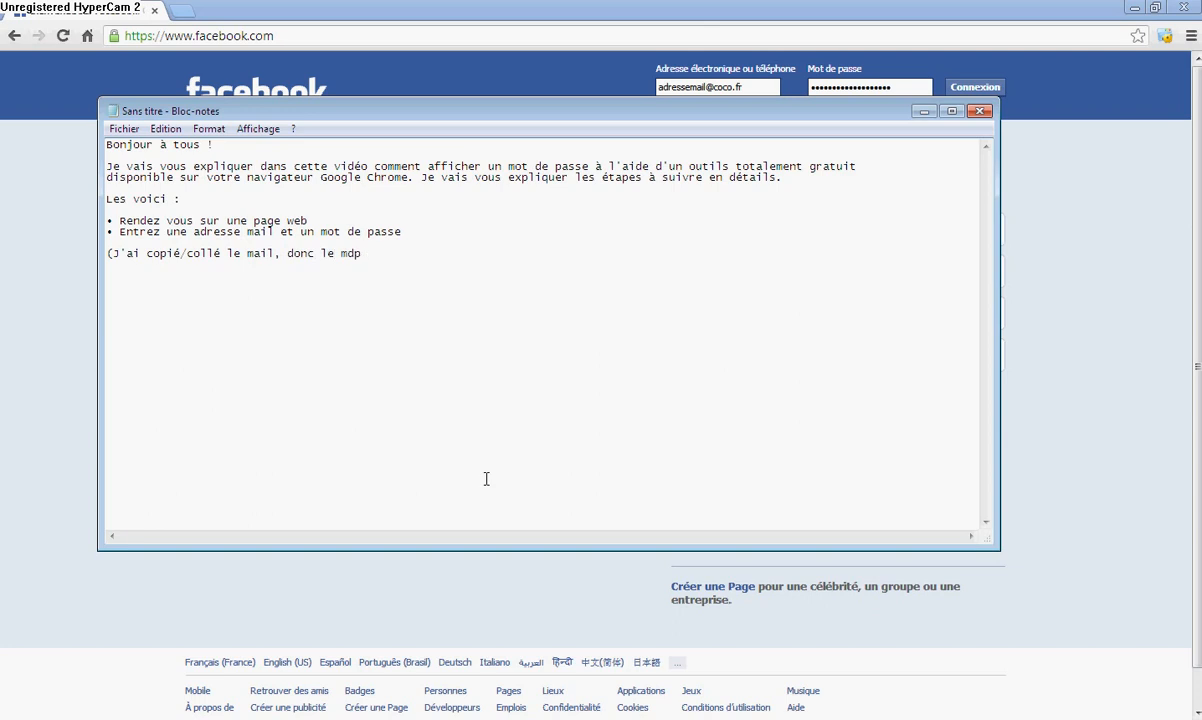
type("c'est le même.)")
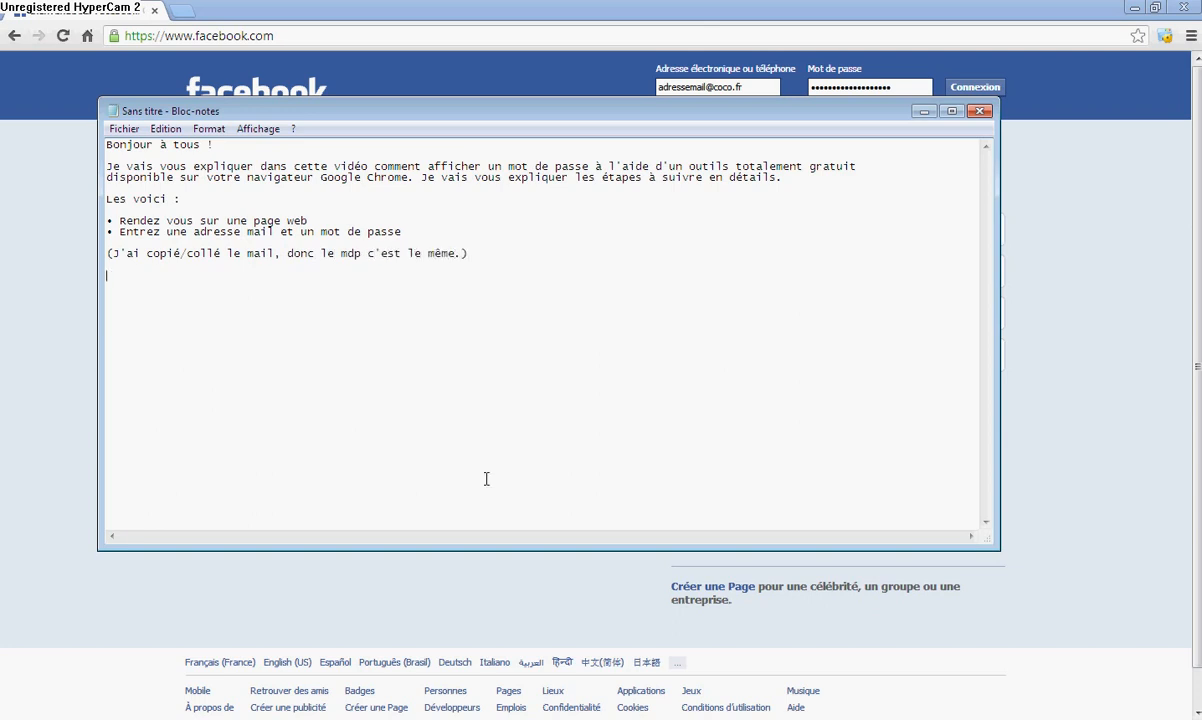
Add the line 'En suite, sélectionnez votre mot de passe et faites clic droit.'.
type("En")
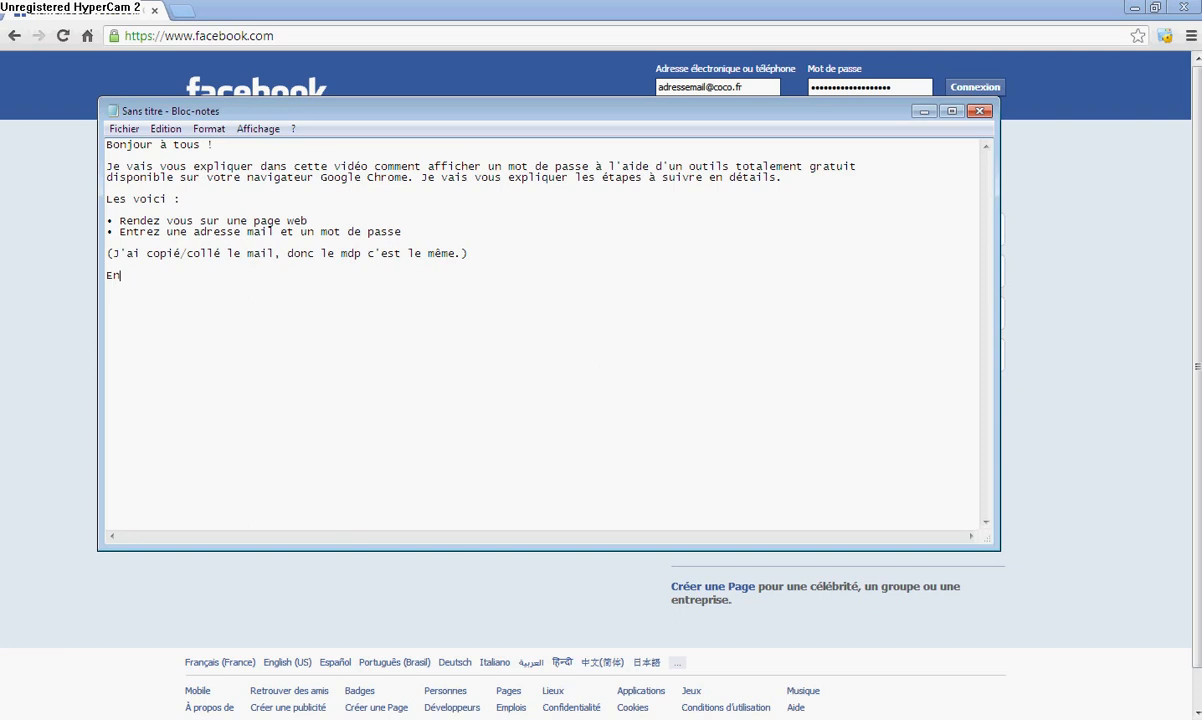
type("suite, c")
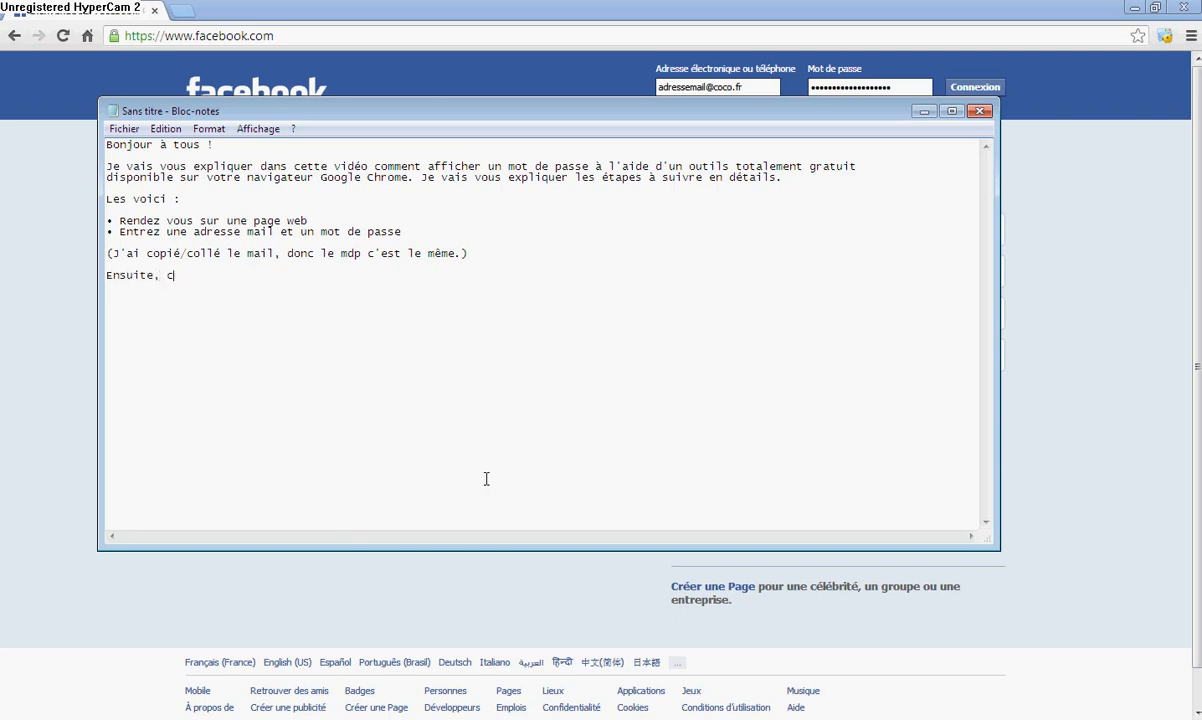
type("élection")
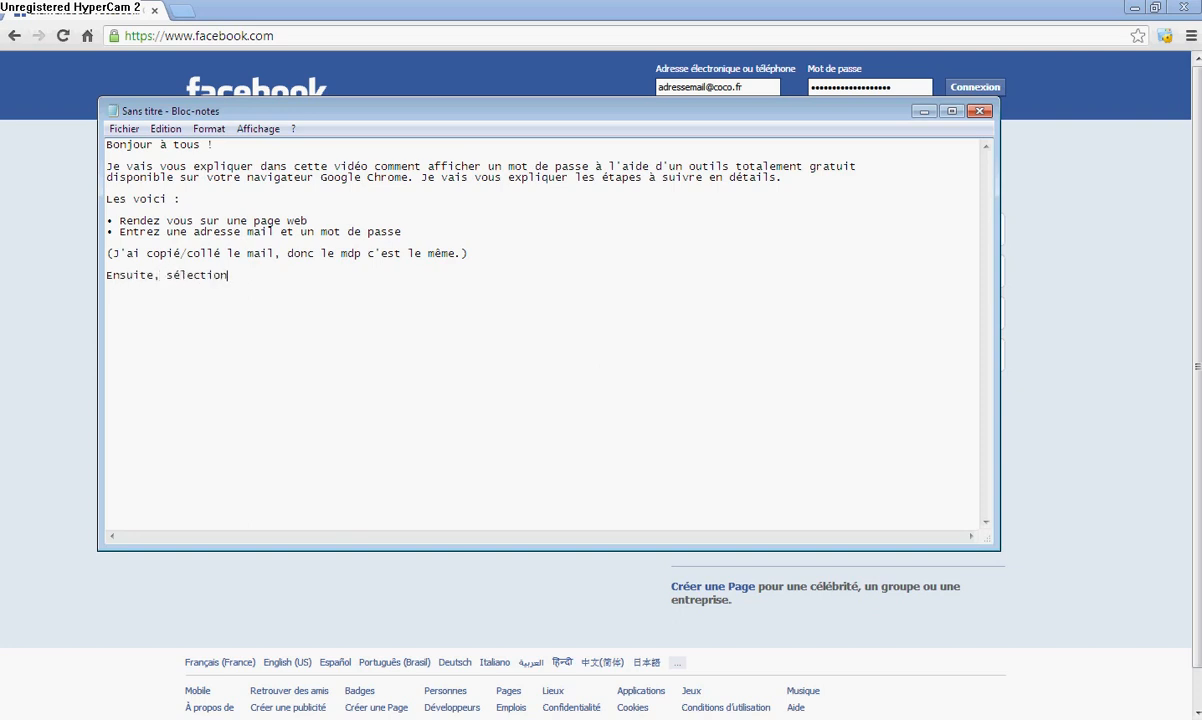
type("nez votre mo")
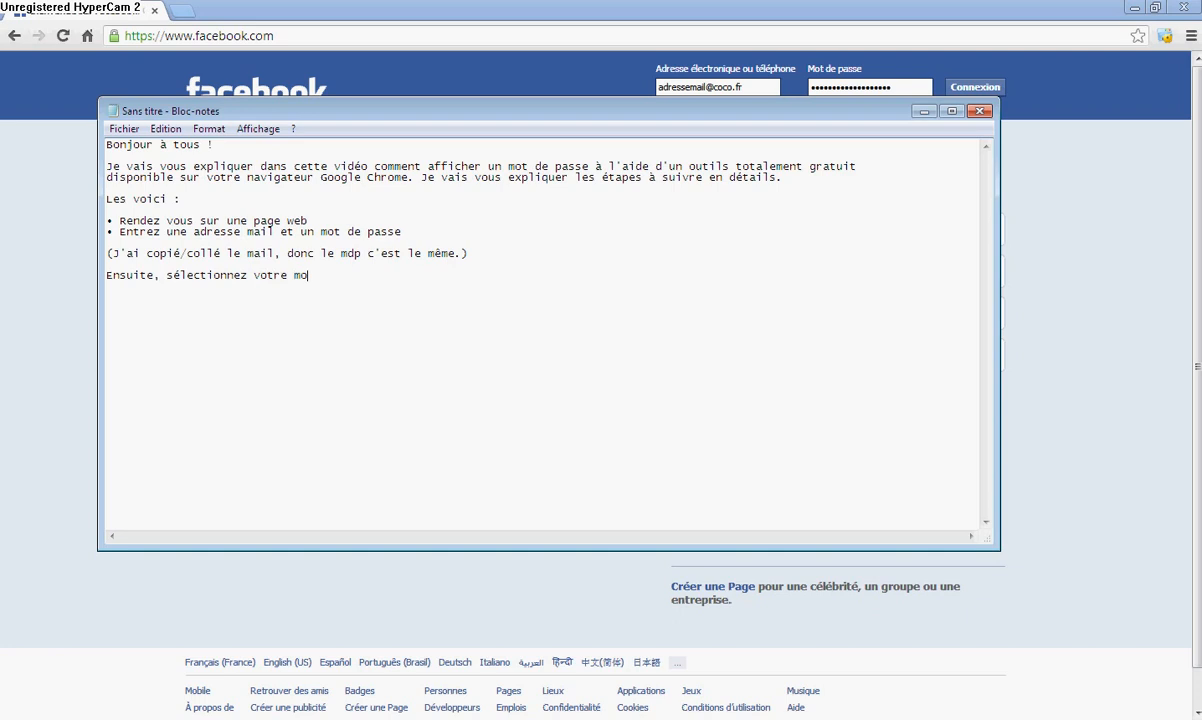
type("t de passe et fait")
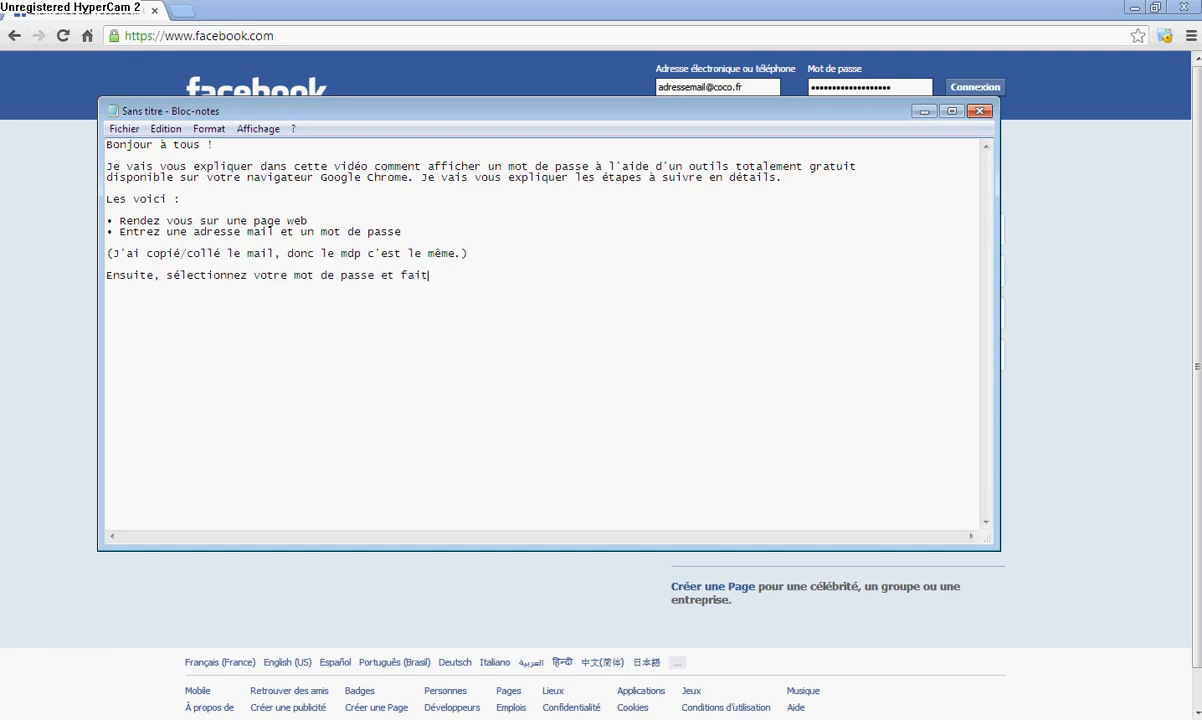
type("e clic droit.")
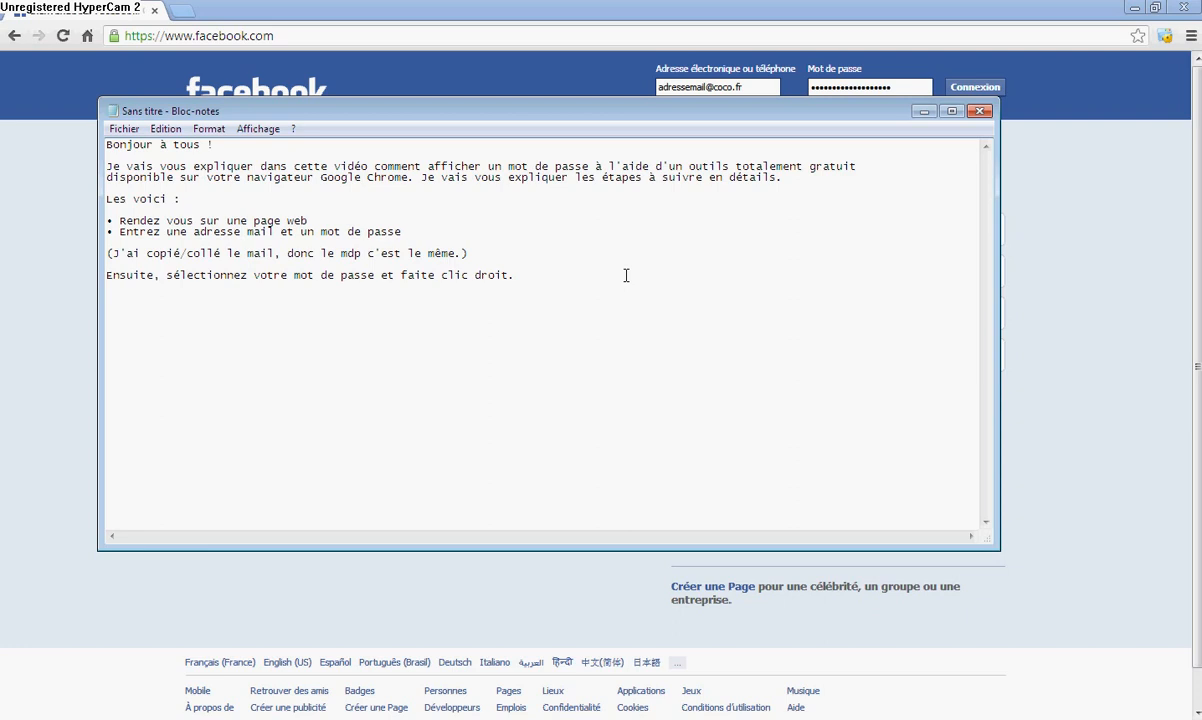
Add 'Ensuite, sélectionnez "inspecter l'élément"' and return to the Facebook page.
type("Ensuite")
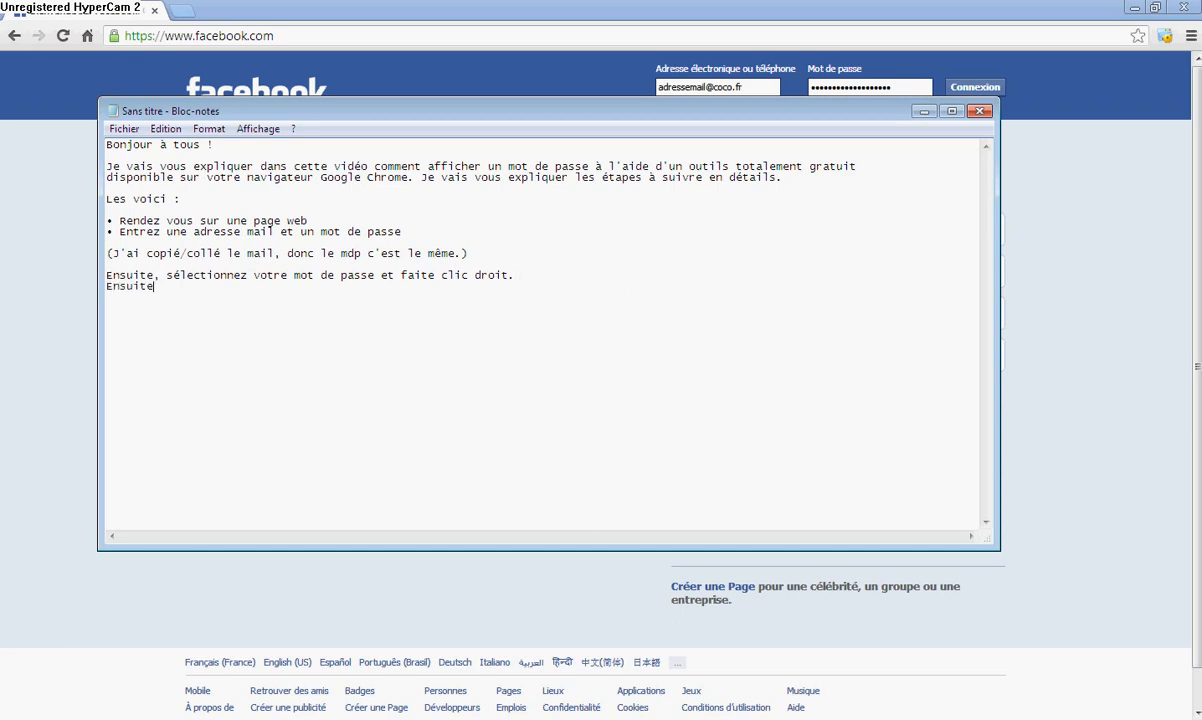
type(", sélectionn")
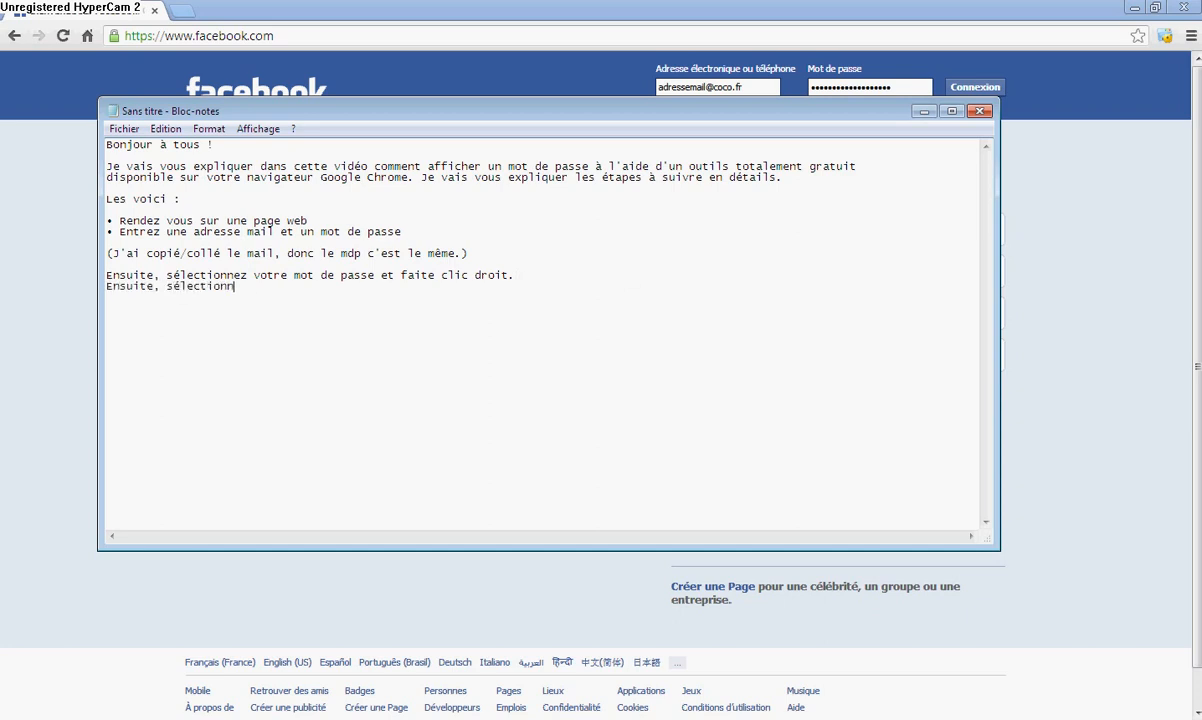
type("ez \"")
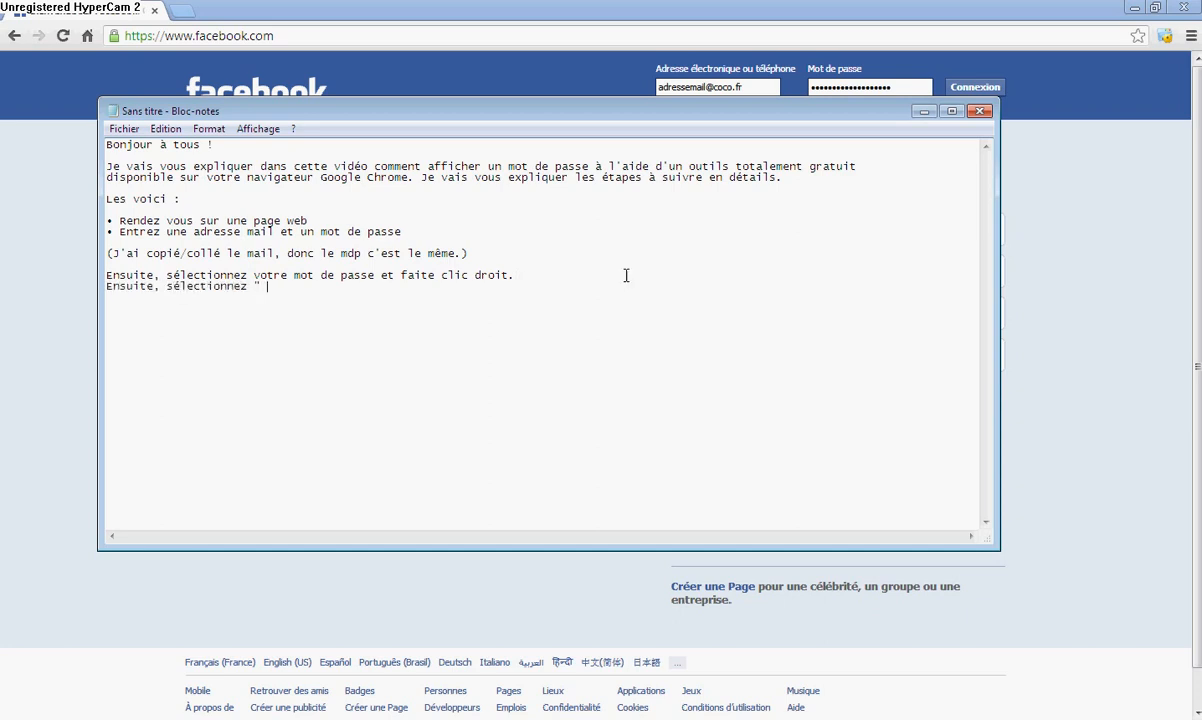
type("inspecter l'él")
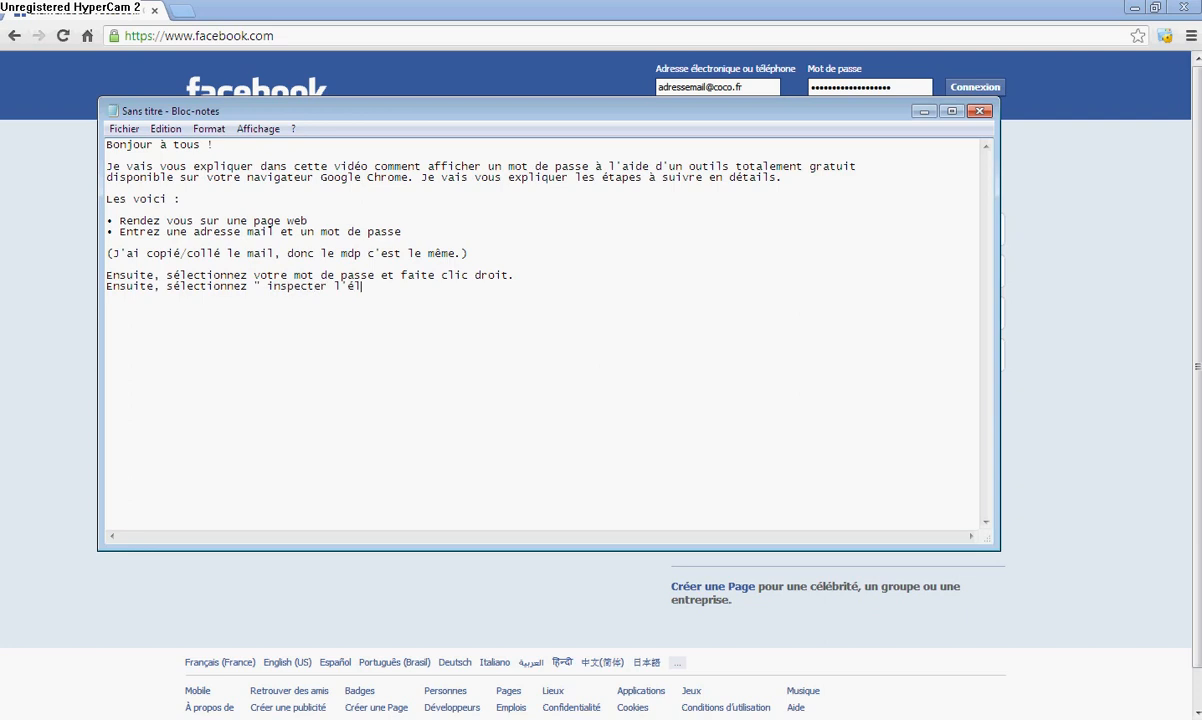
type("ément \"")
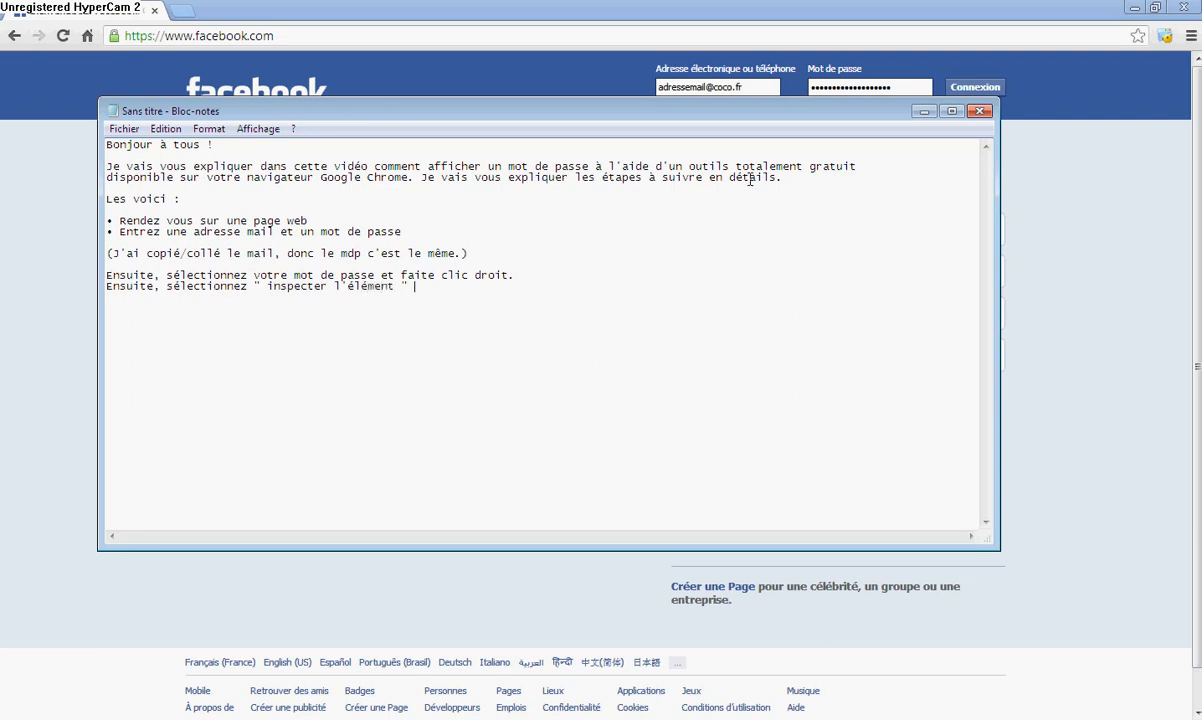
left_click(979, 110)
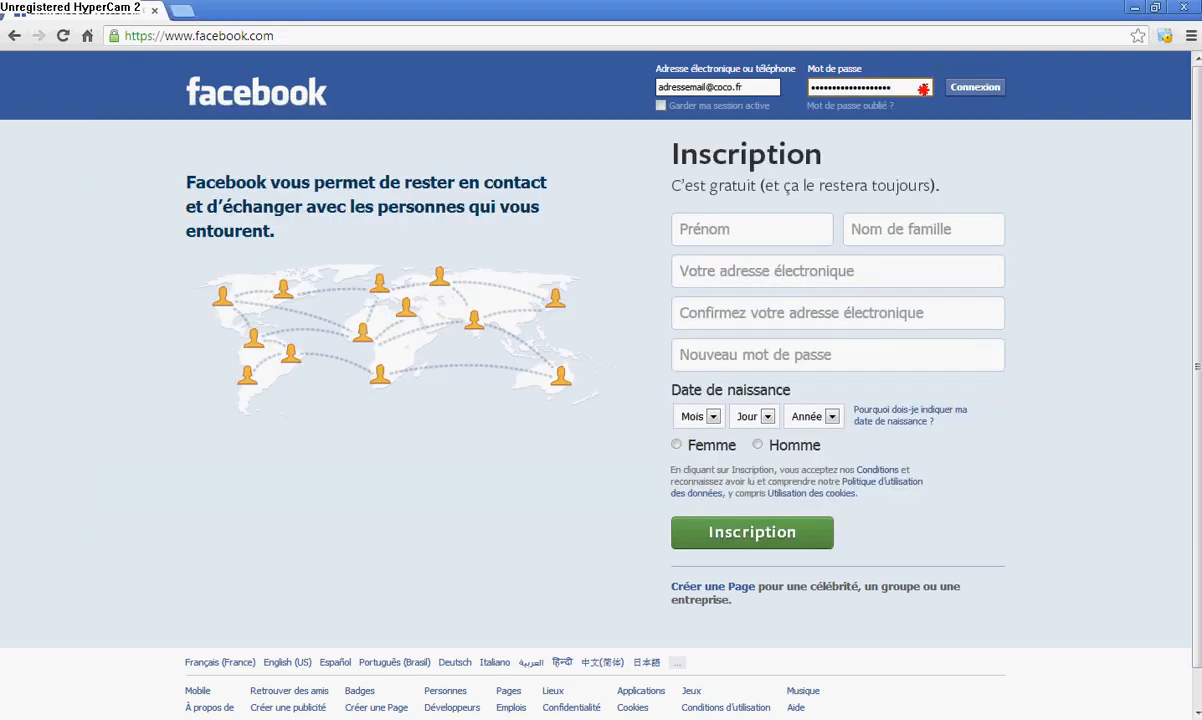
Right-click the masked password field on Facebook's login form.
right_click(868, 88)
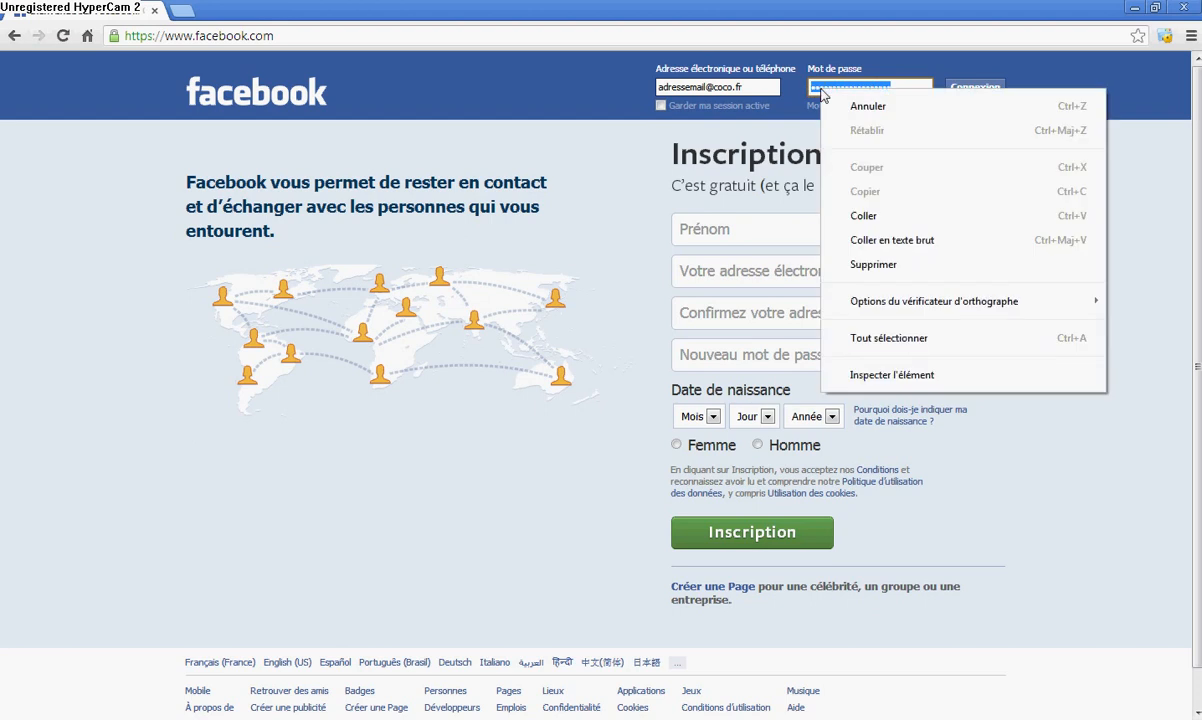
mouse_move(901, 345)
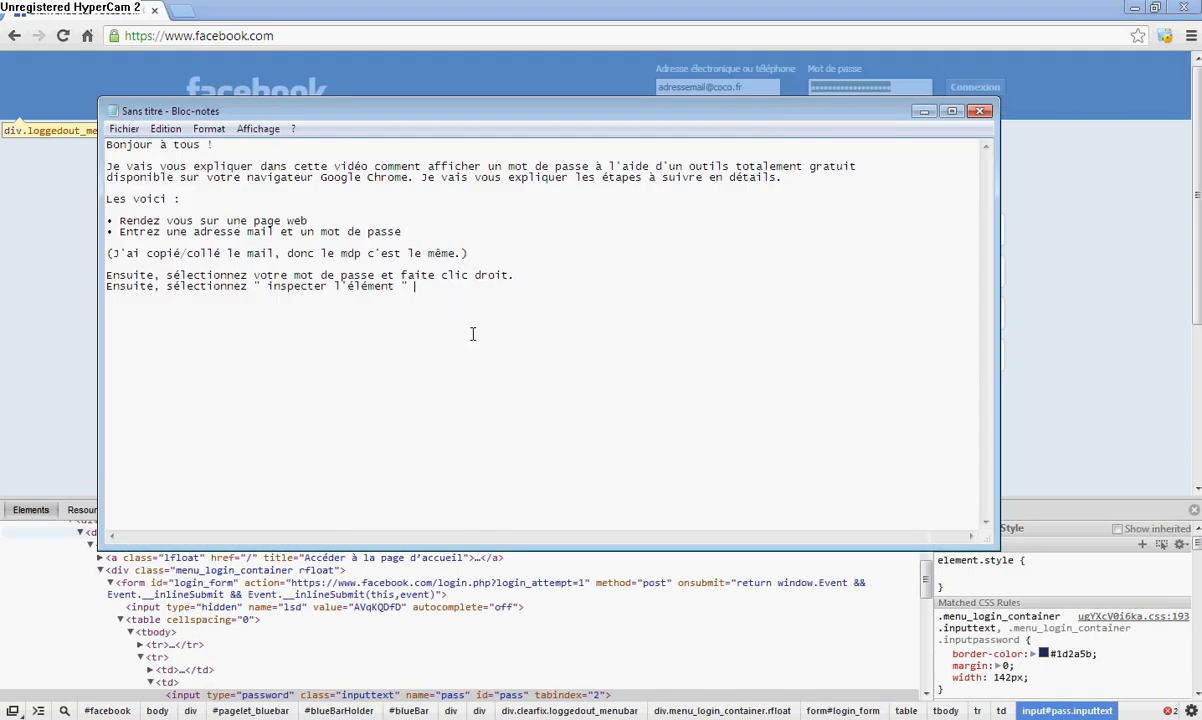
Explain that a window opens at the bottom of the screen showing 'password'.
type("Une petite fenê")
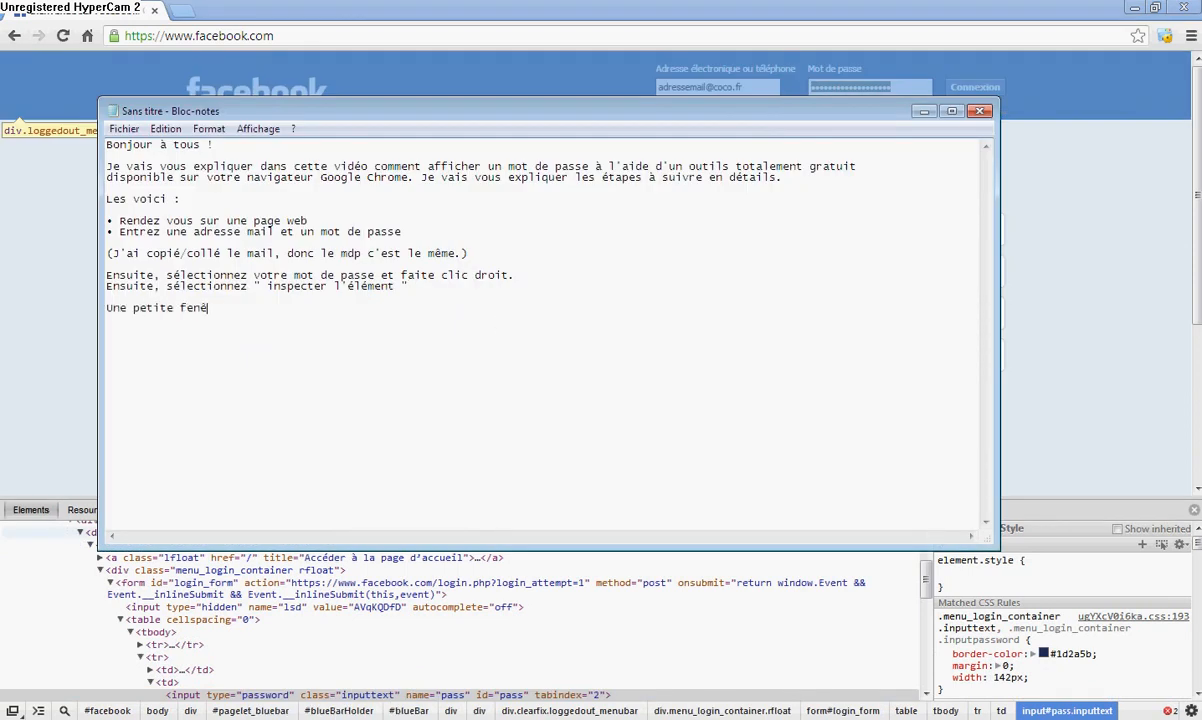
type("tre va s'ouvrir")
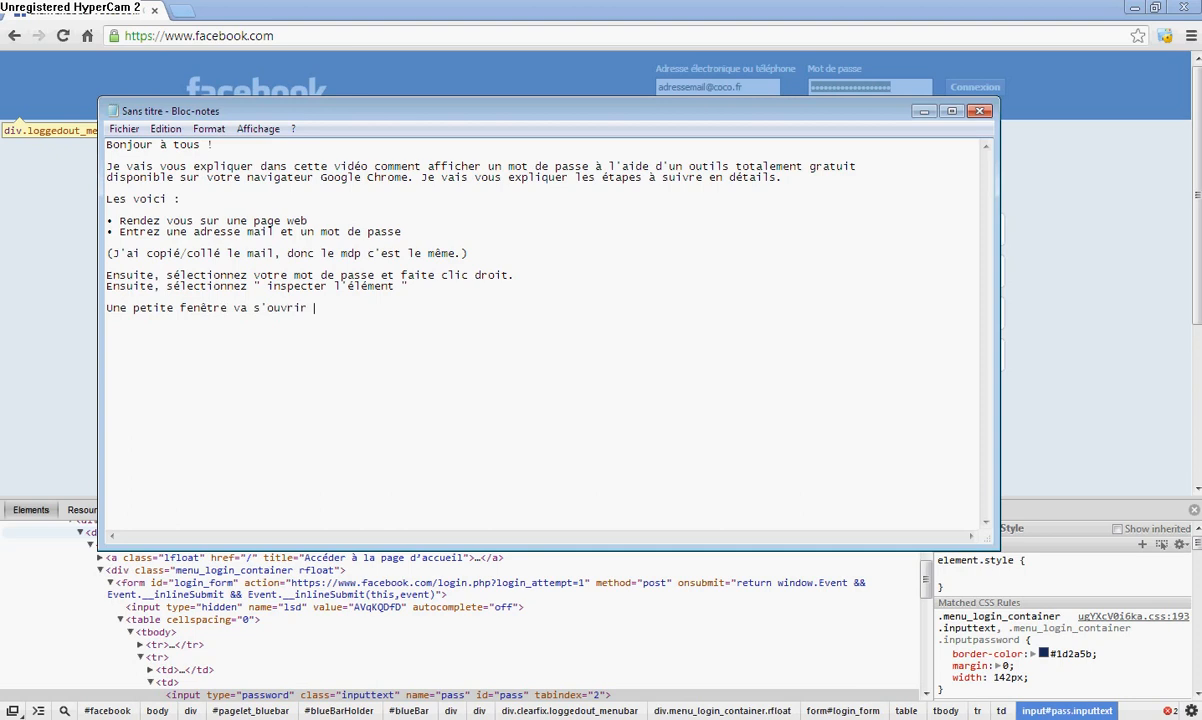
type("en bas de votre écran, c'est n")
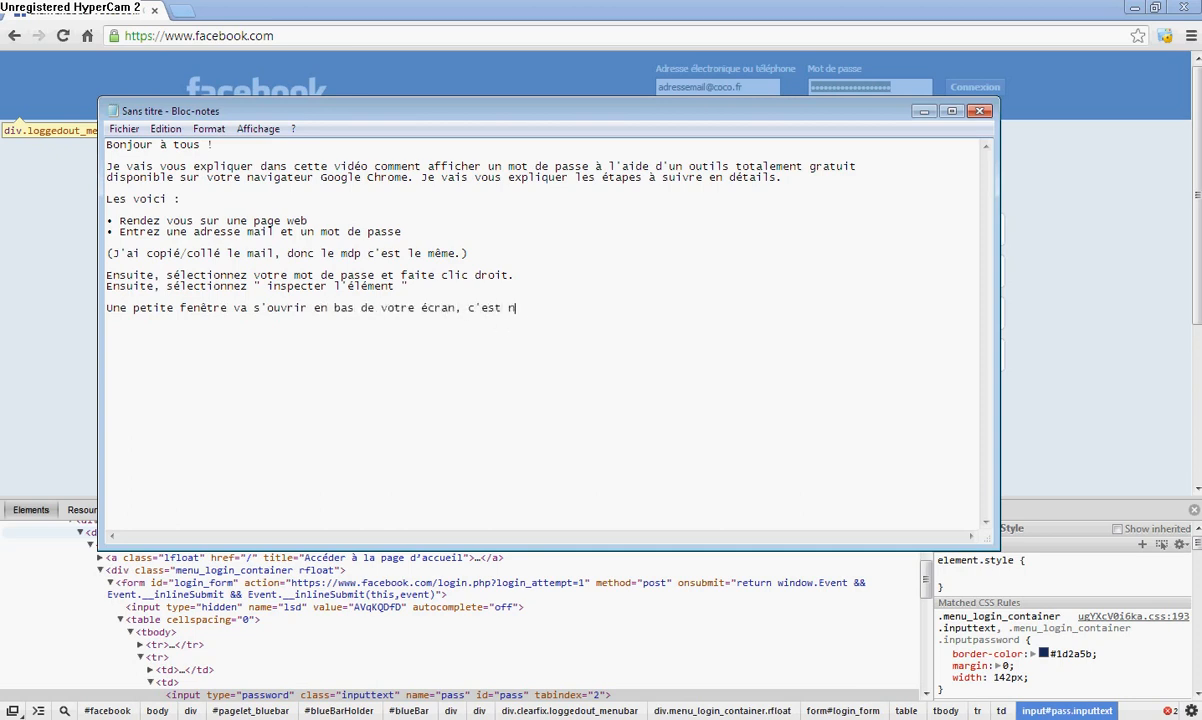
type("ormal.")
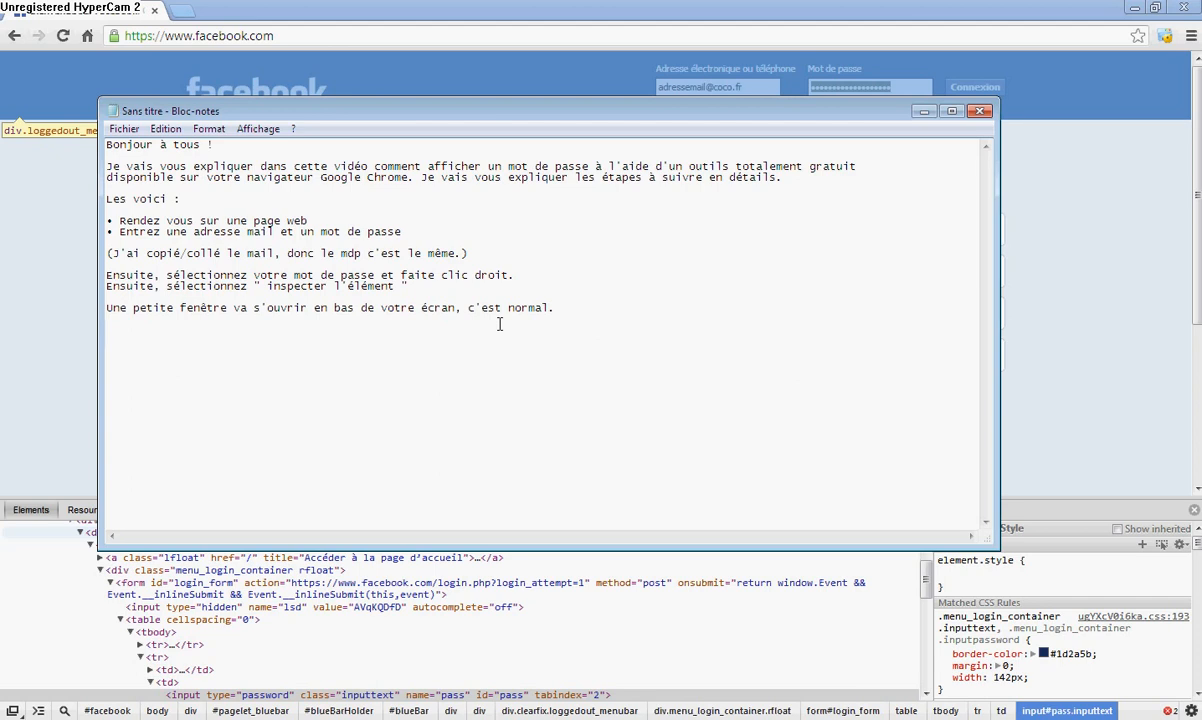
type("En ba")
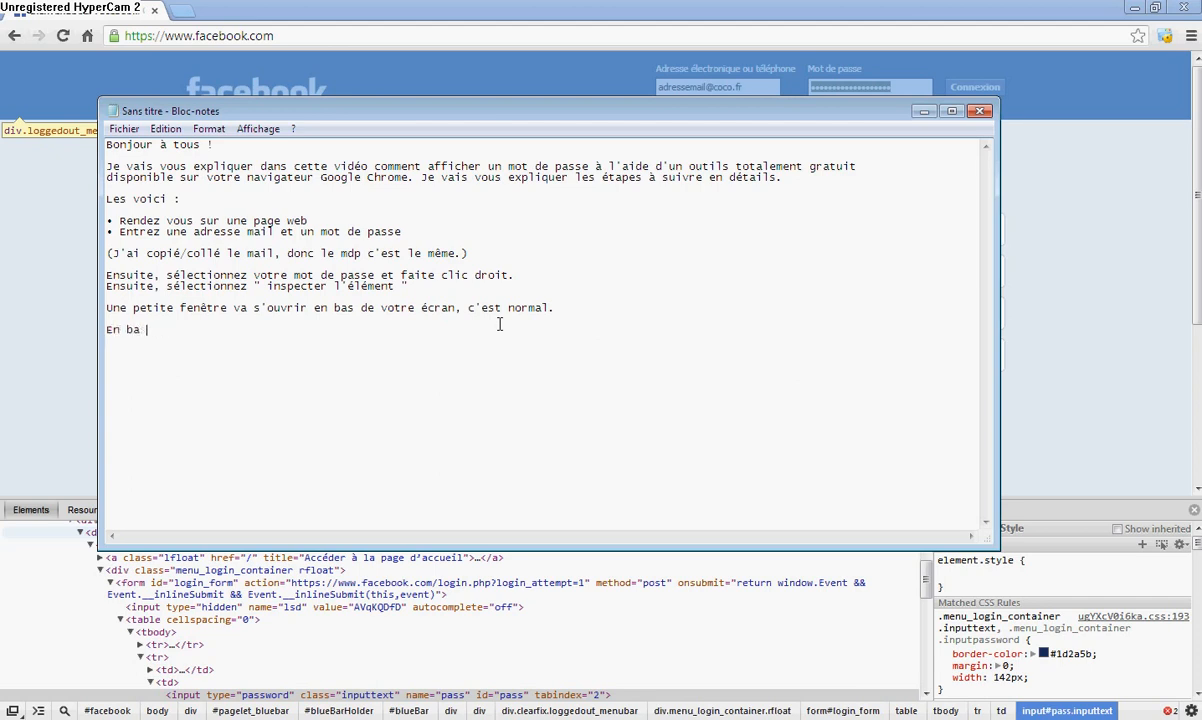
type("s de cette fen")
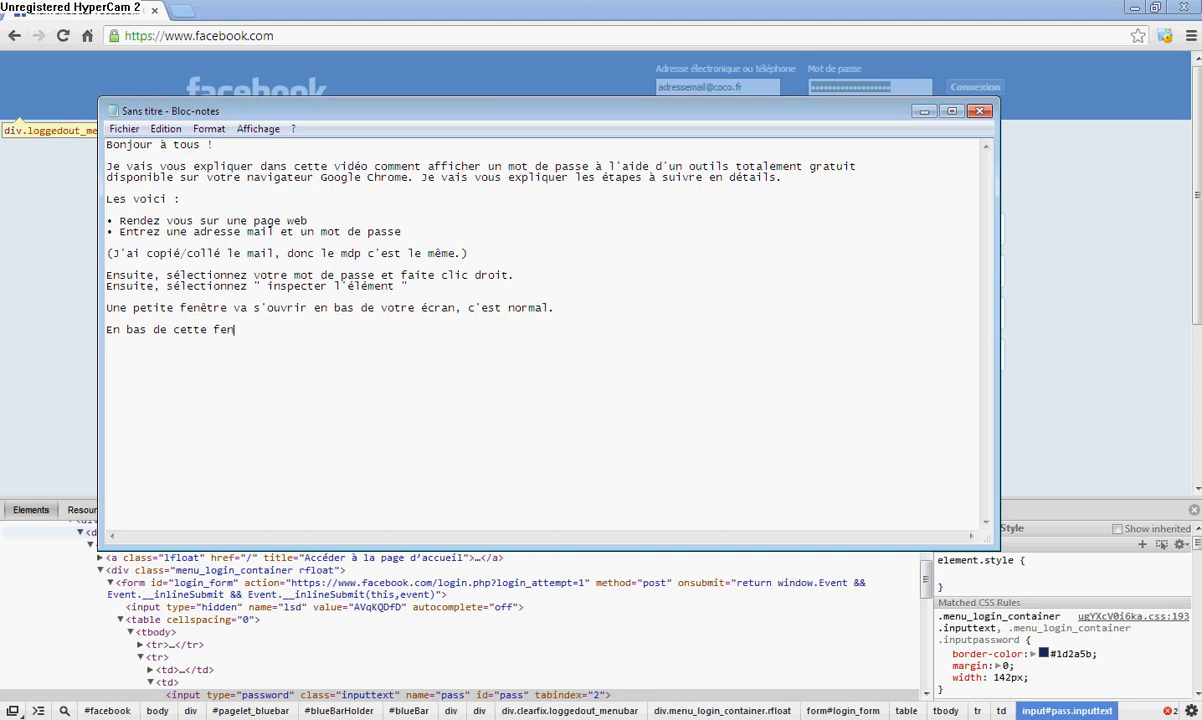
type("être")
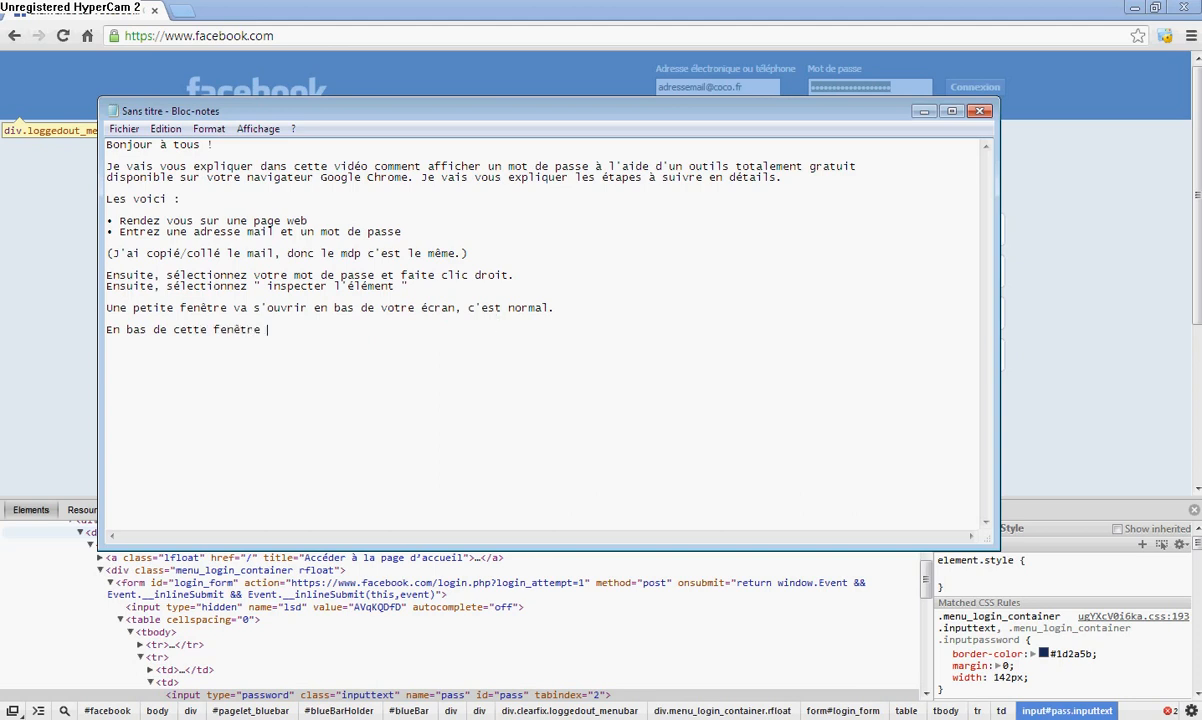
type("il y a écrit")
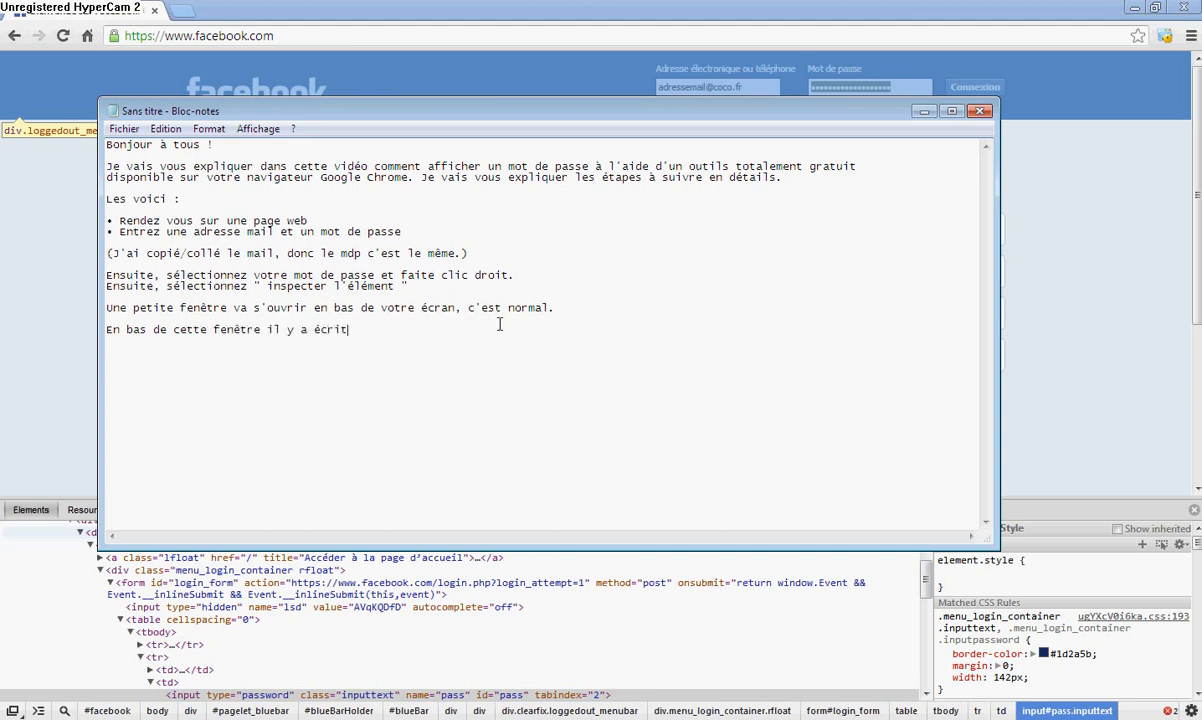
type("fait")
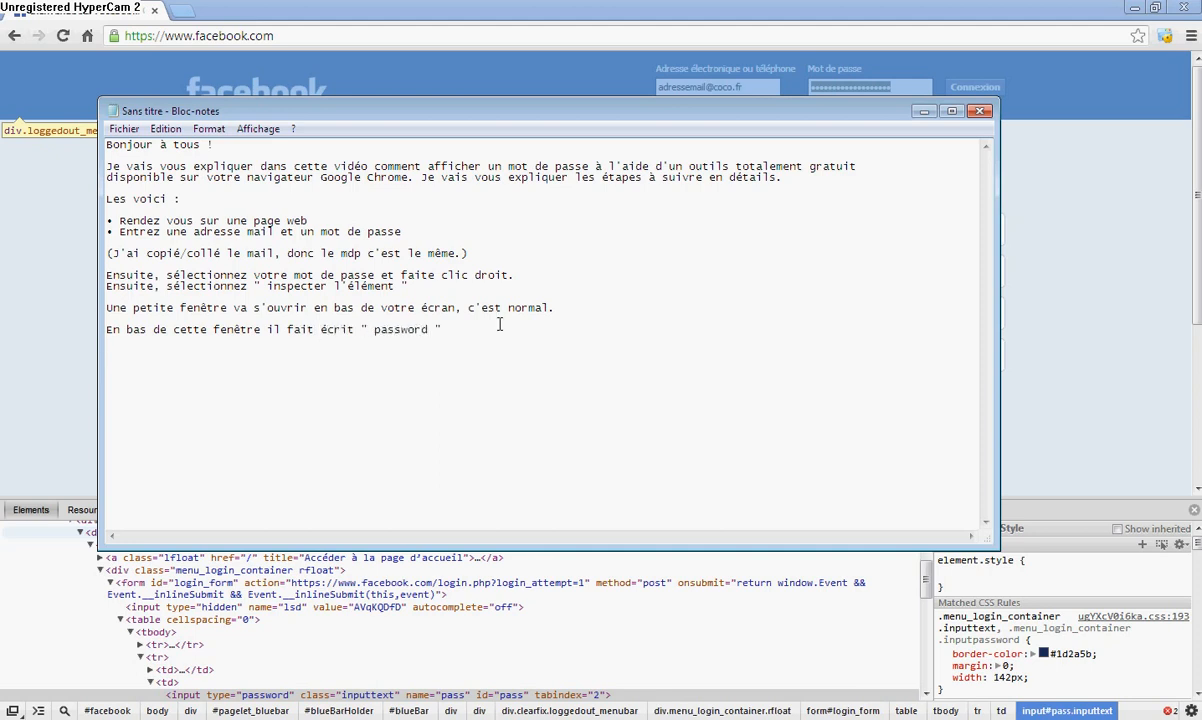
Tell readers to double-click it, erase it and write "texte" instead.
type("cliquez deux fois dessus.")
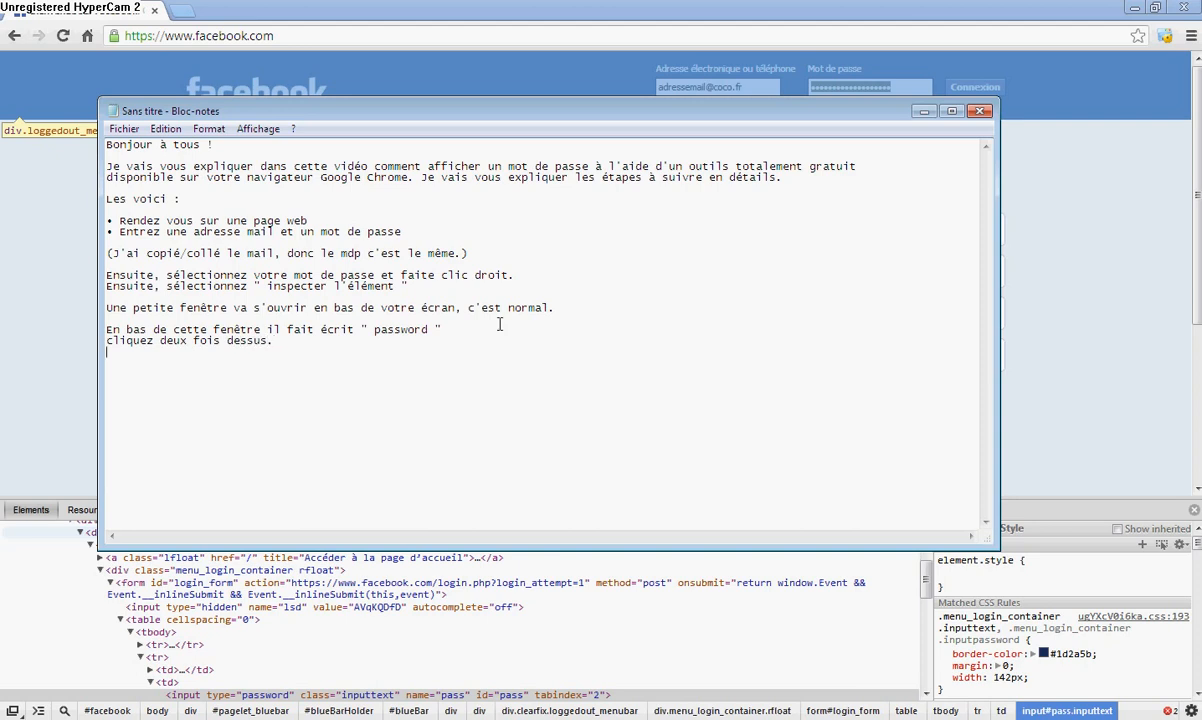
type("effacez-le e")
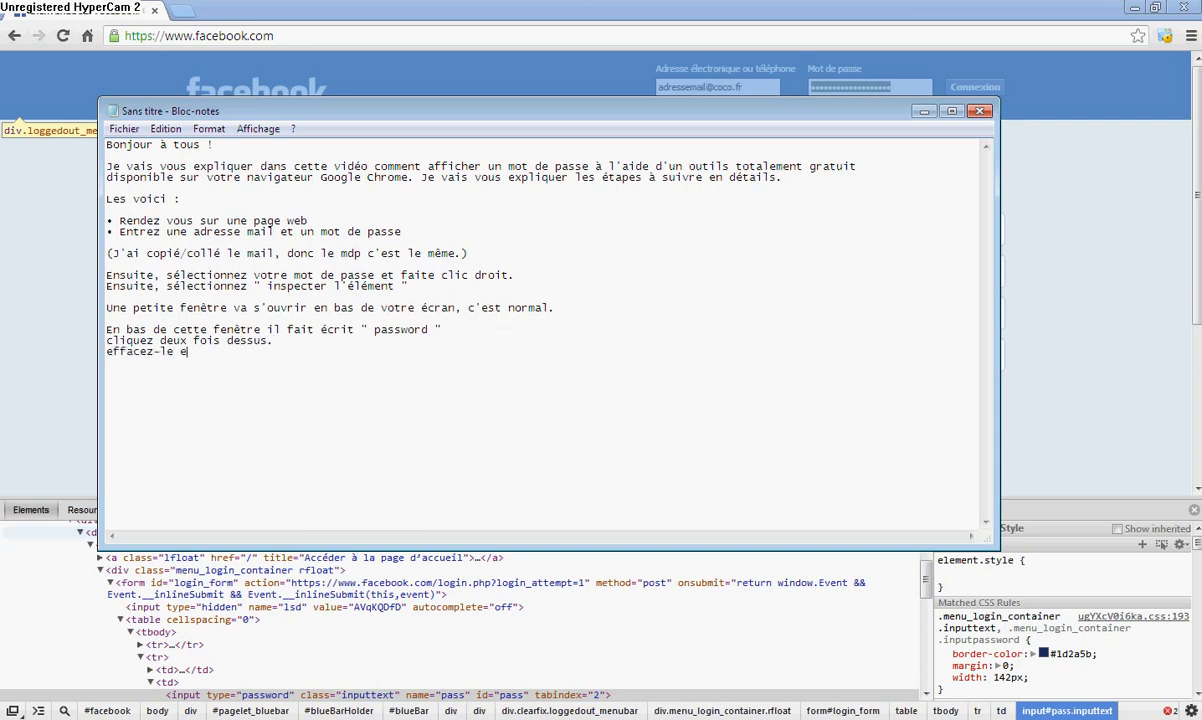
type("et écrivez \" te")
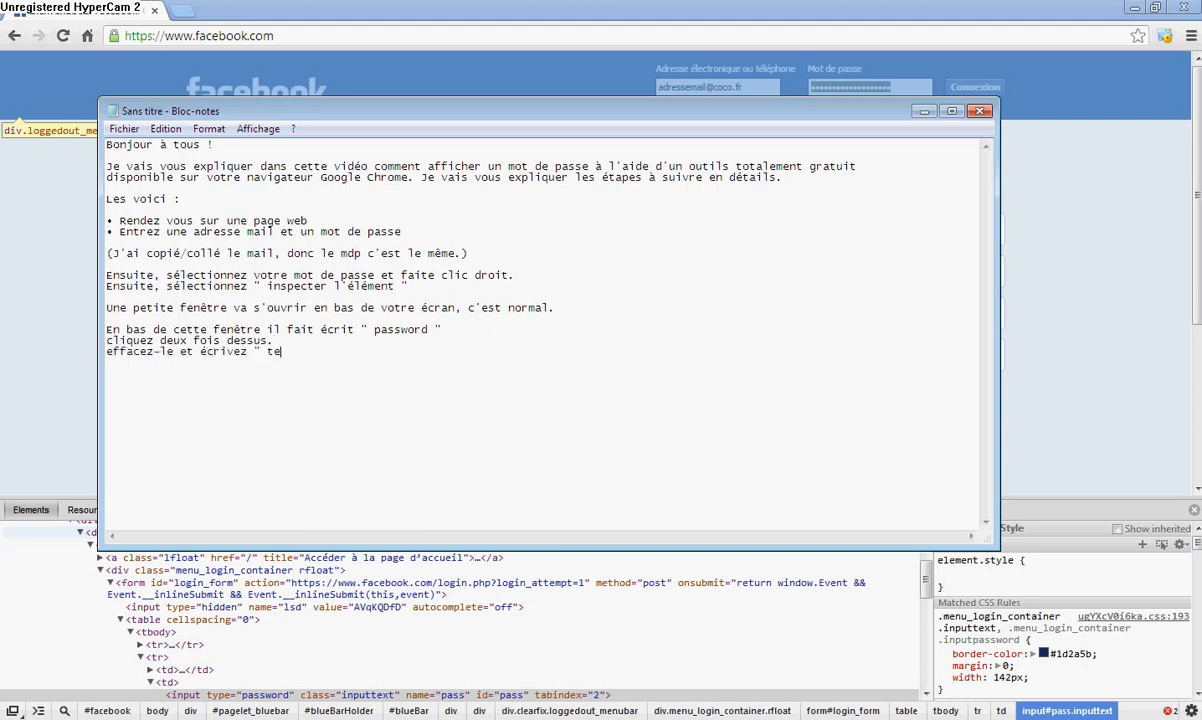
type("xte \" à la place")
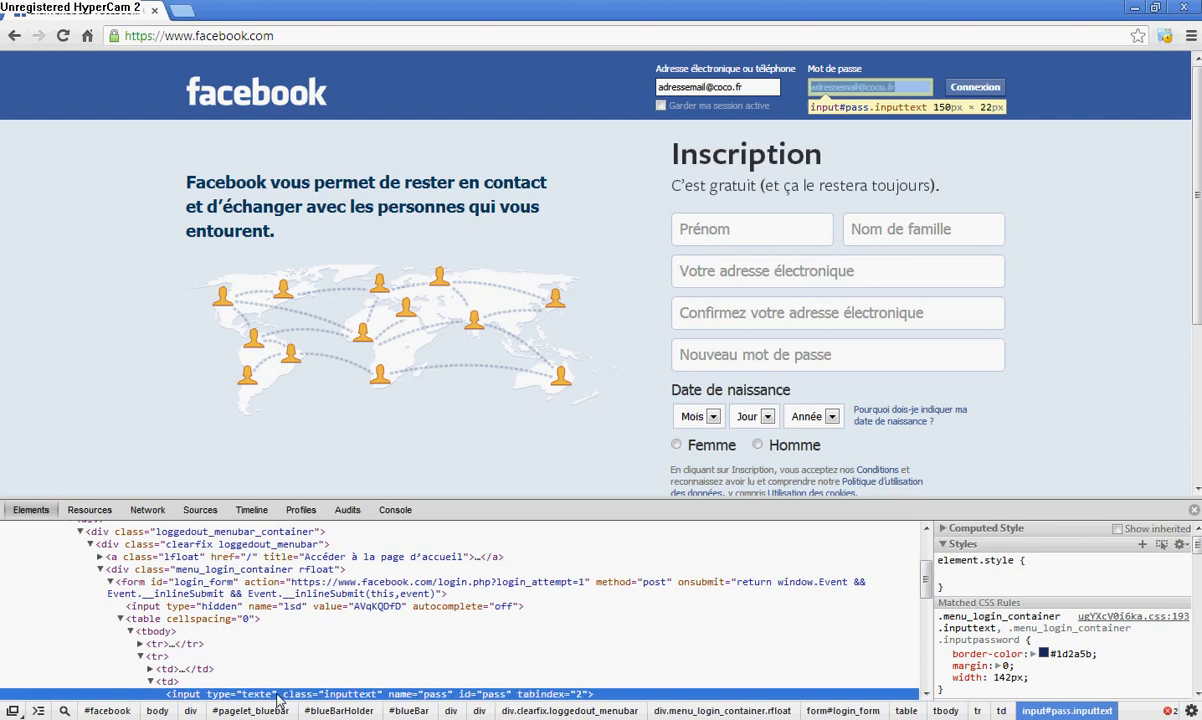
mouse_move(600, 380)
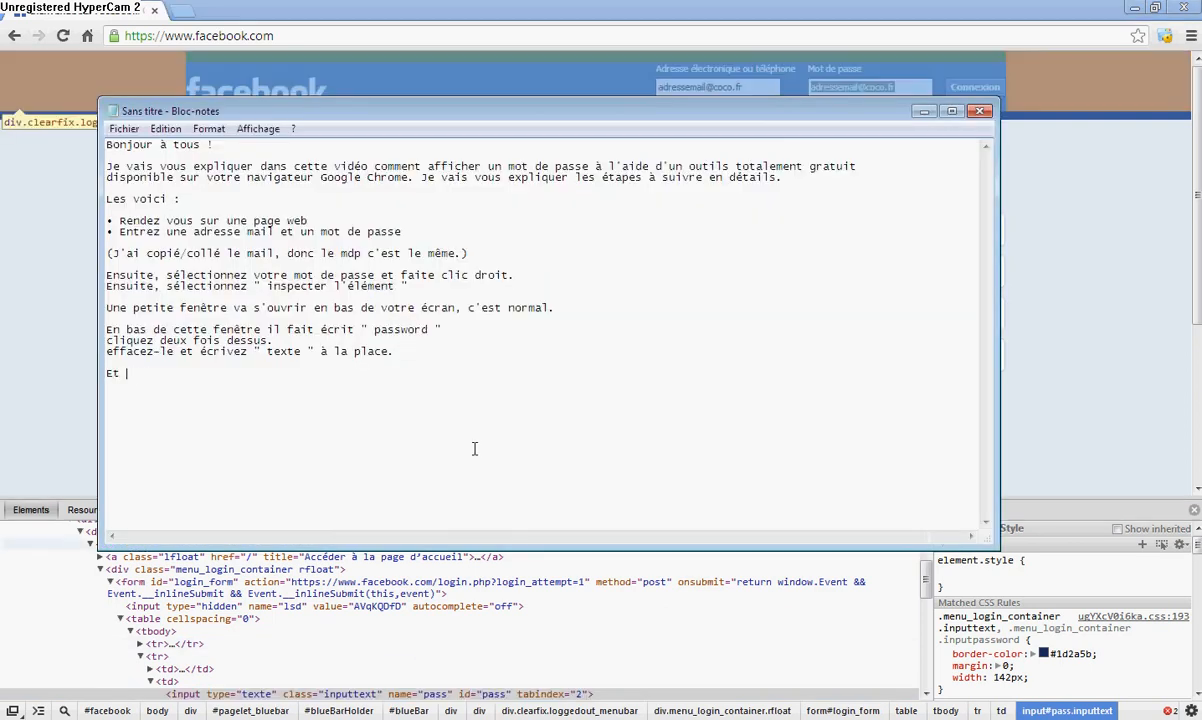
Add 'Et là magie magie, le mot de passe s'affiche !'.
type("là magie magie, le mot de passe")
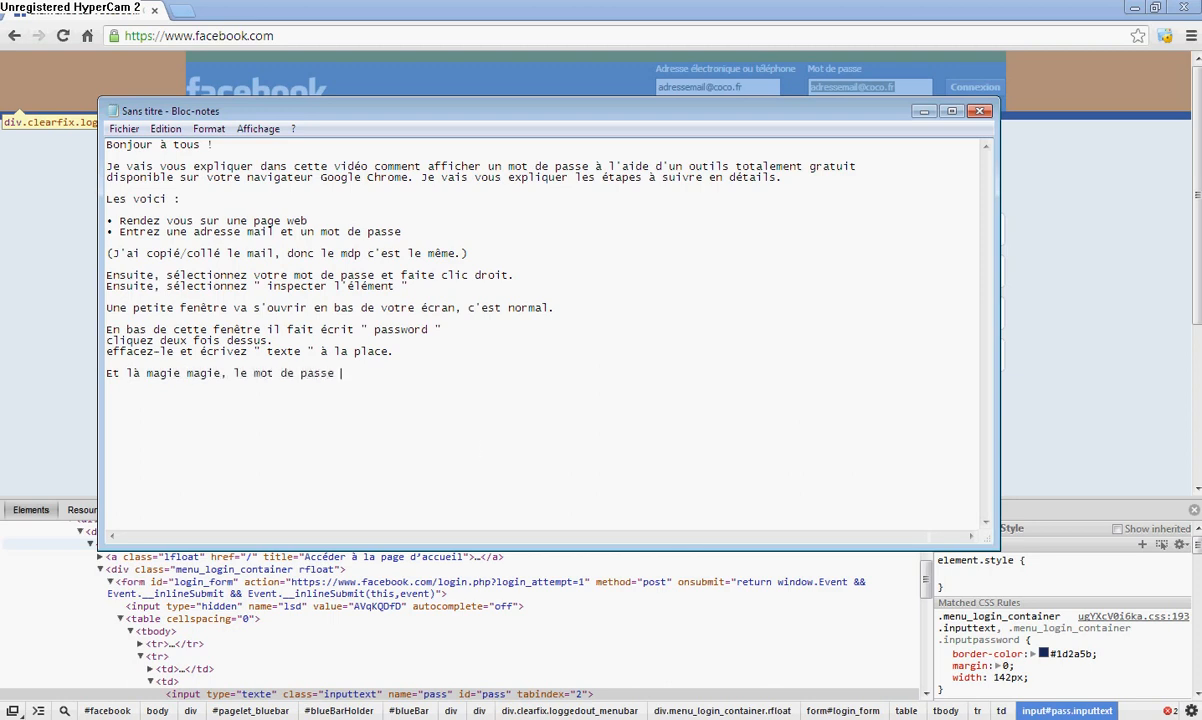
type("s'affiche !")
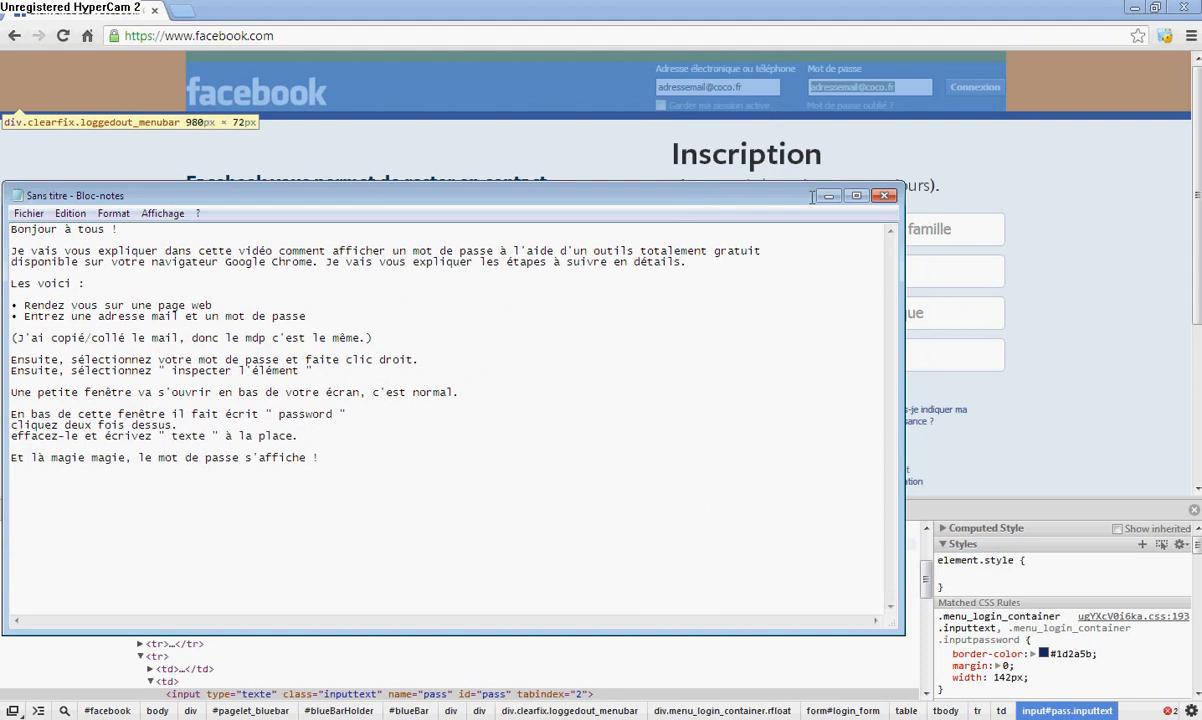
left_click(882, 195)
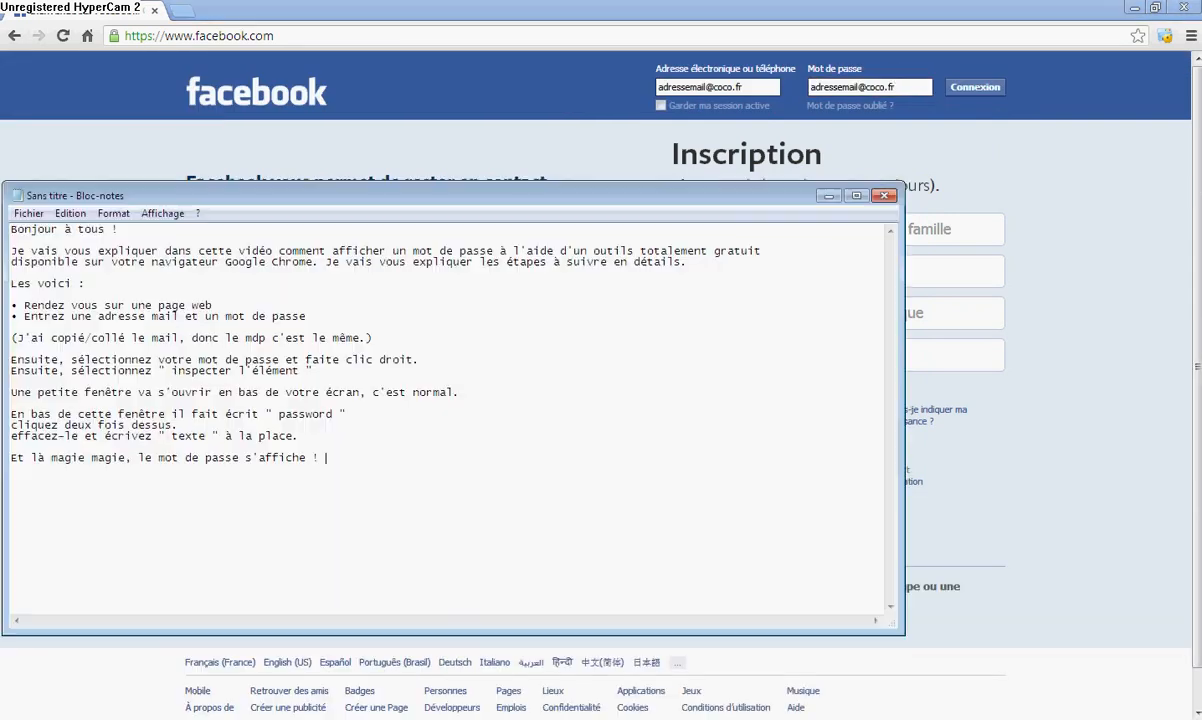
Add that the trick is temporary and resets when the page is refreshed.
type("C'es")
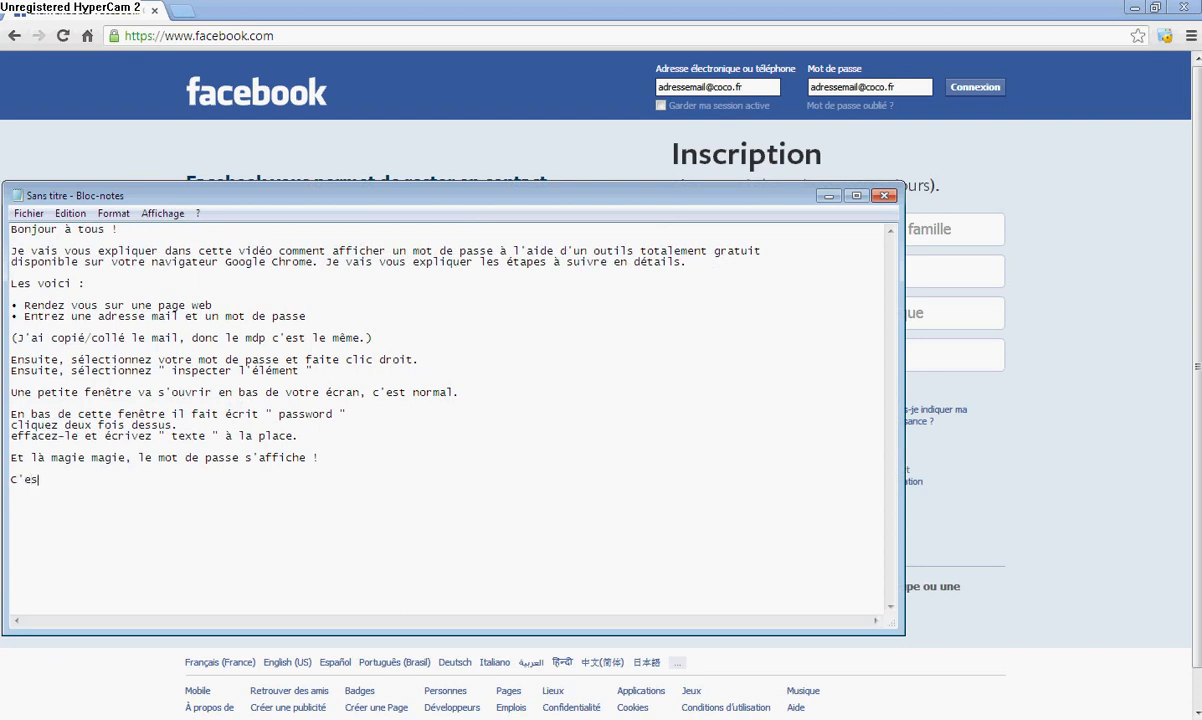
type("Cette astuce reste e")
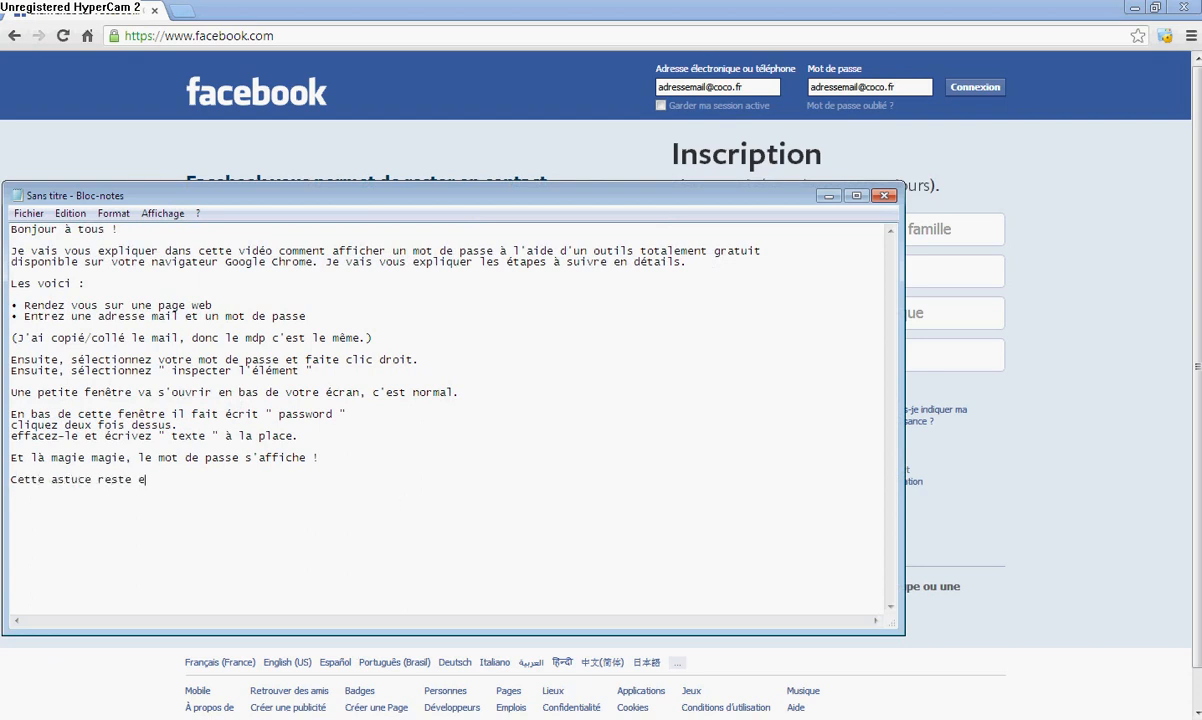
type("temporaire.")
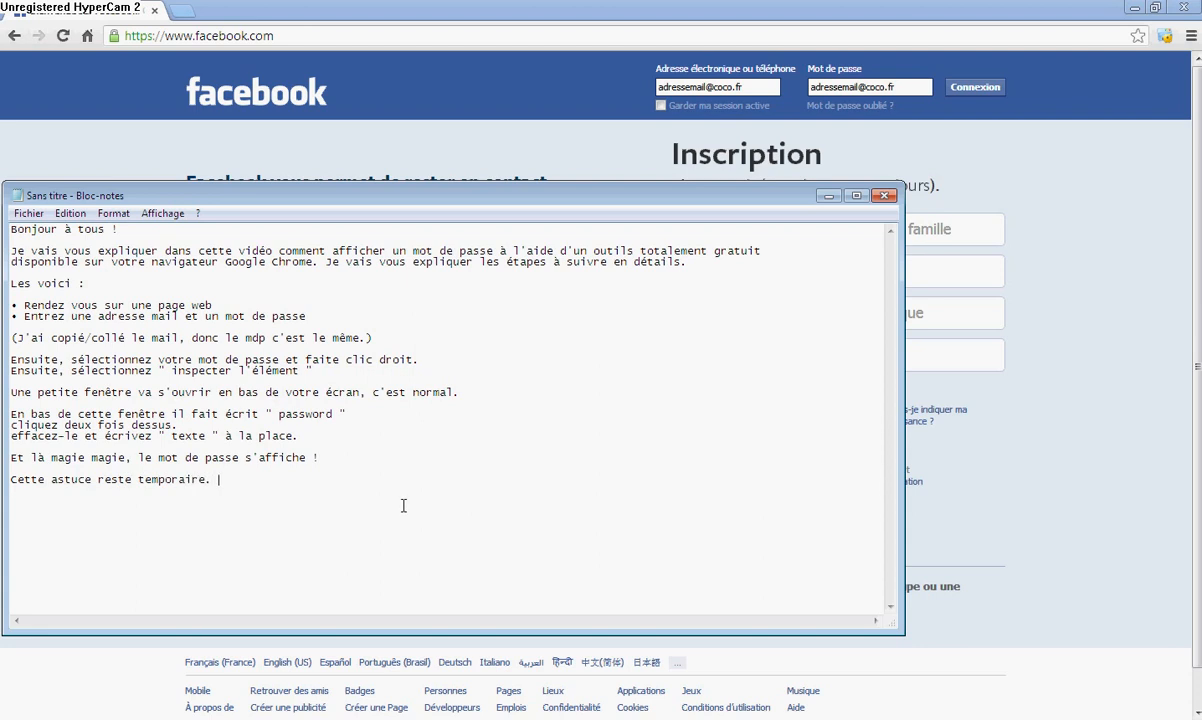
type("Lorsque vous actua")
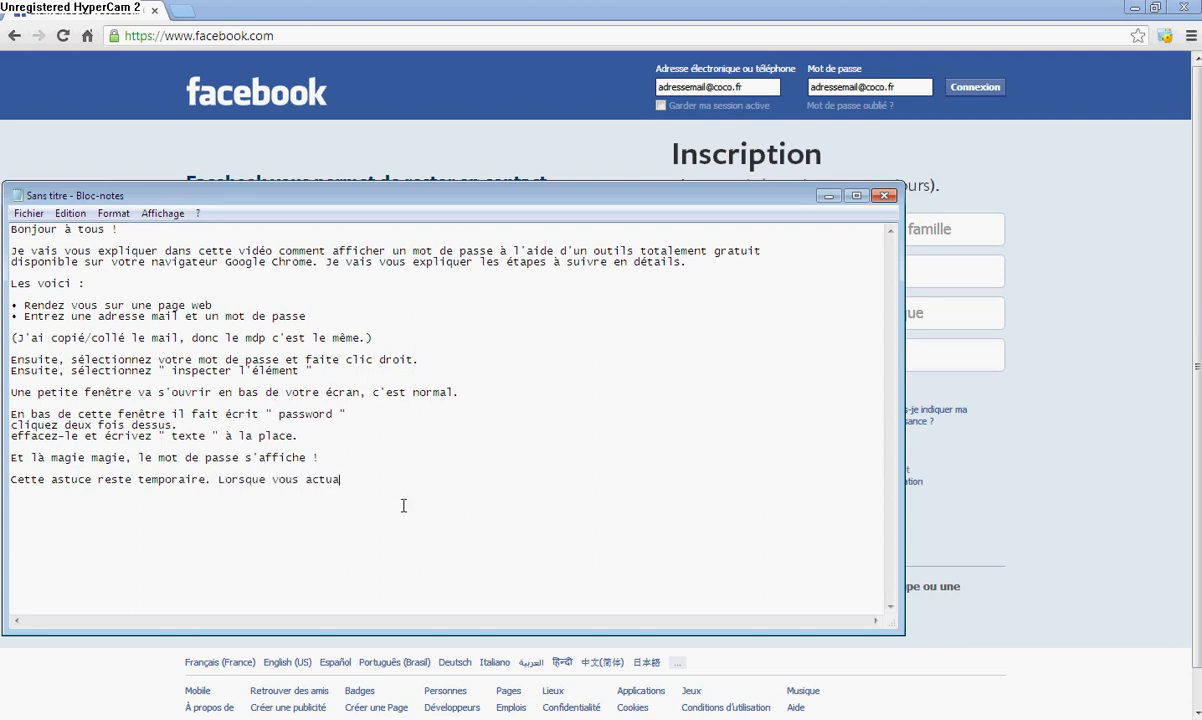
type("liserez votre pag")
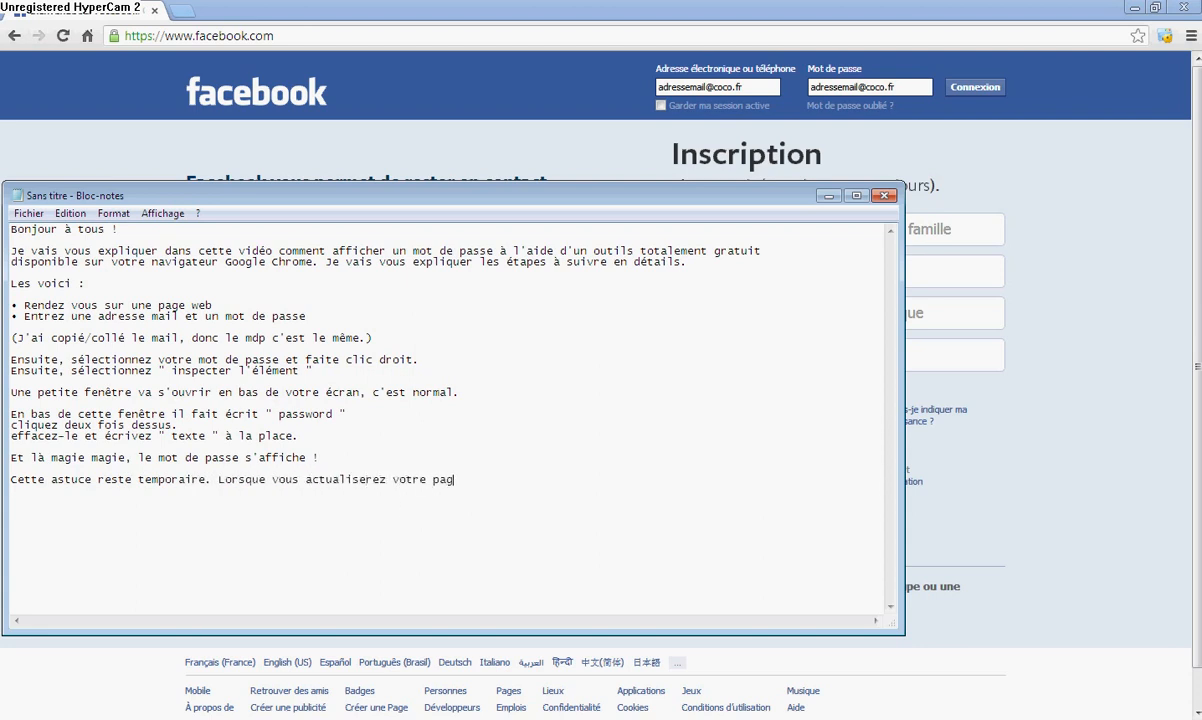
type("e, tout se")
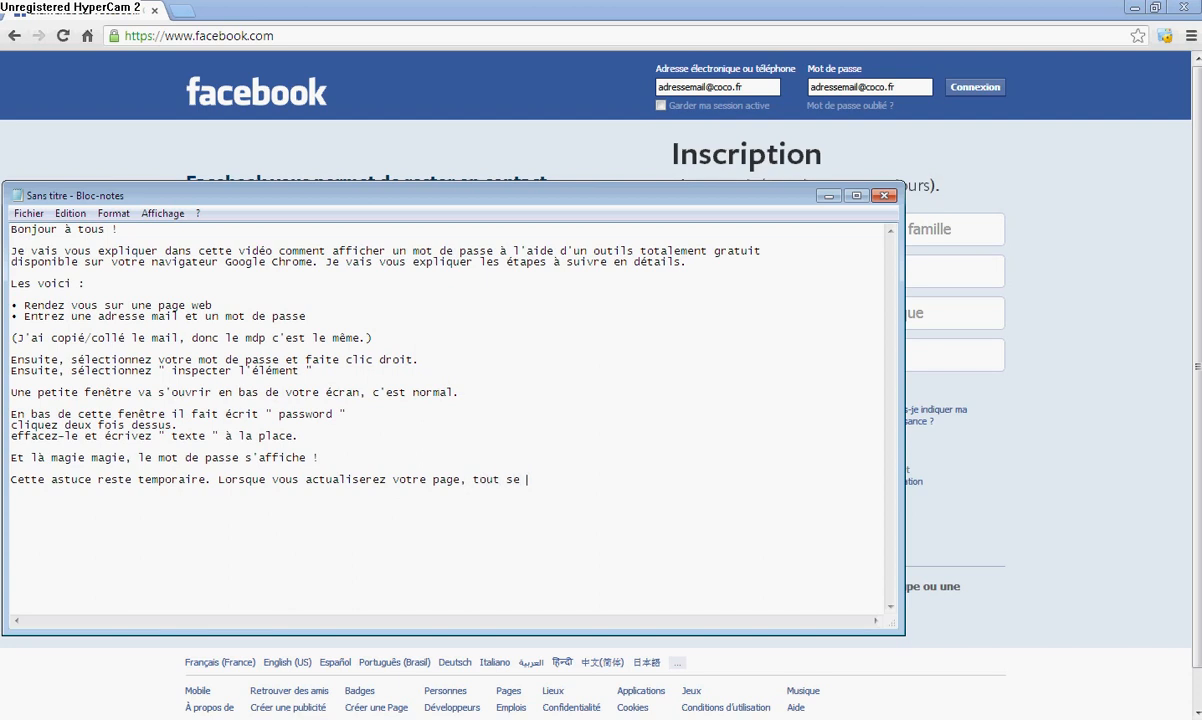
type("remettra à zéro.")
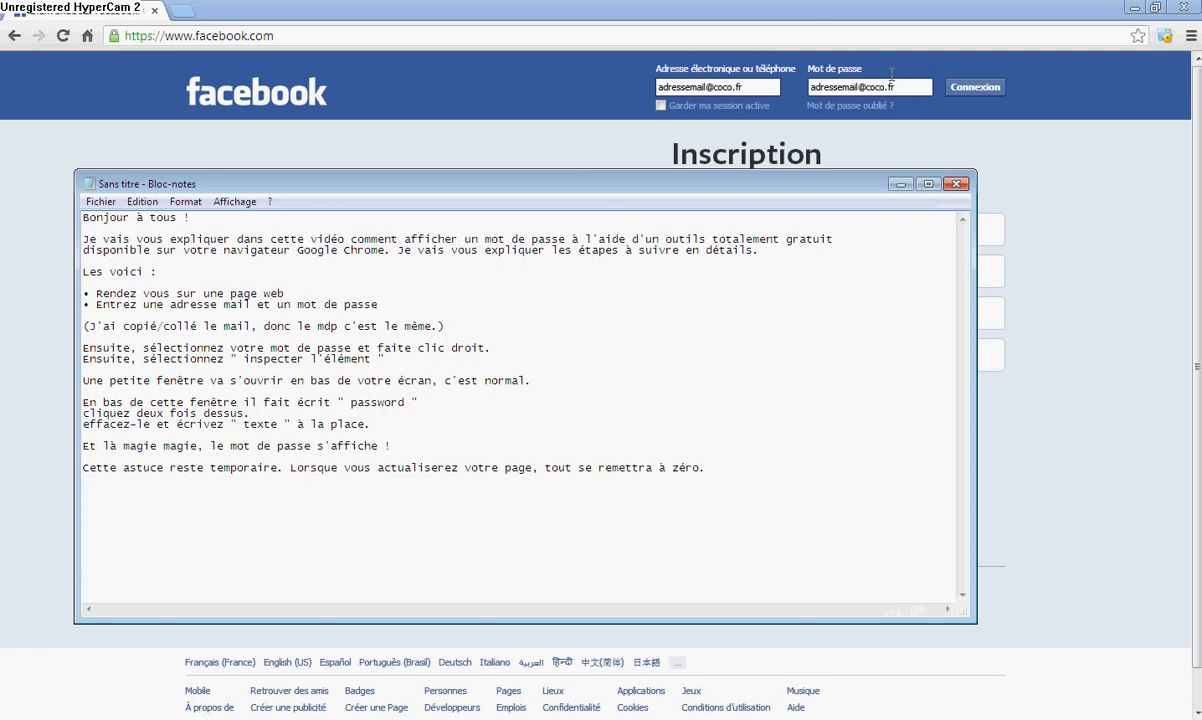
Inspect the password field via 'Inspecter l'élément' in the context menu.
right_click(868, 86)
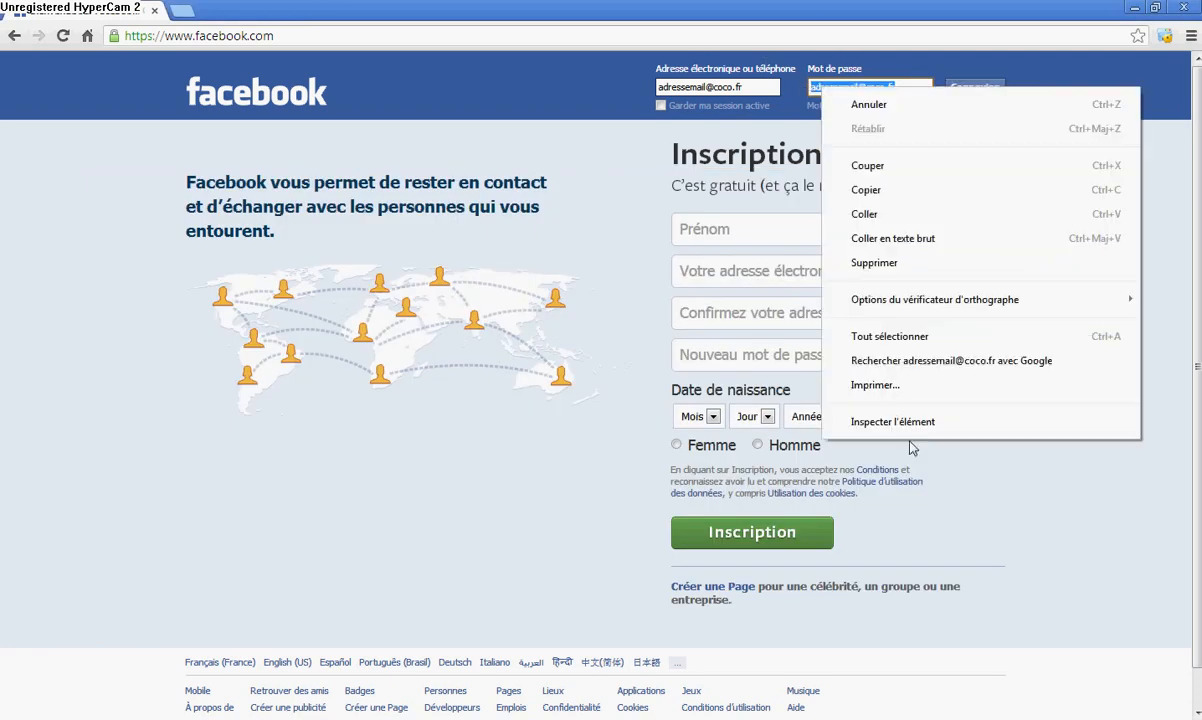
left_click(893, 421)
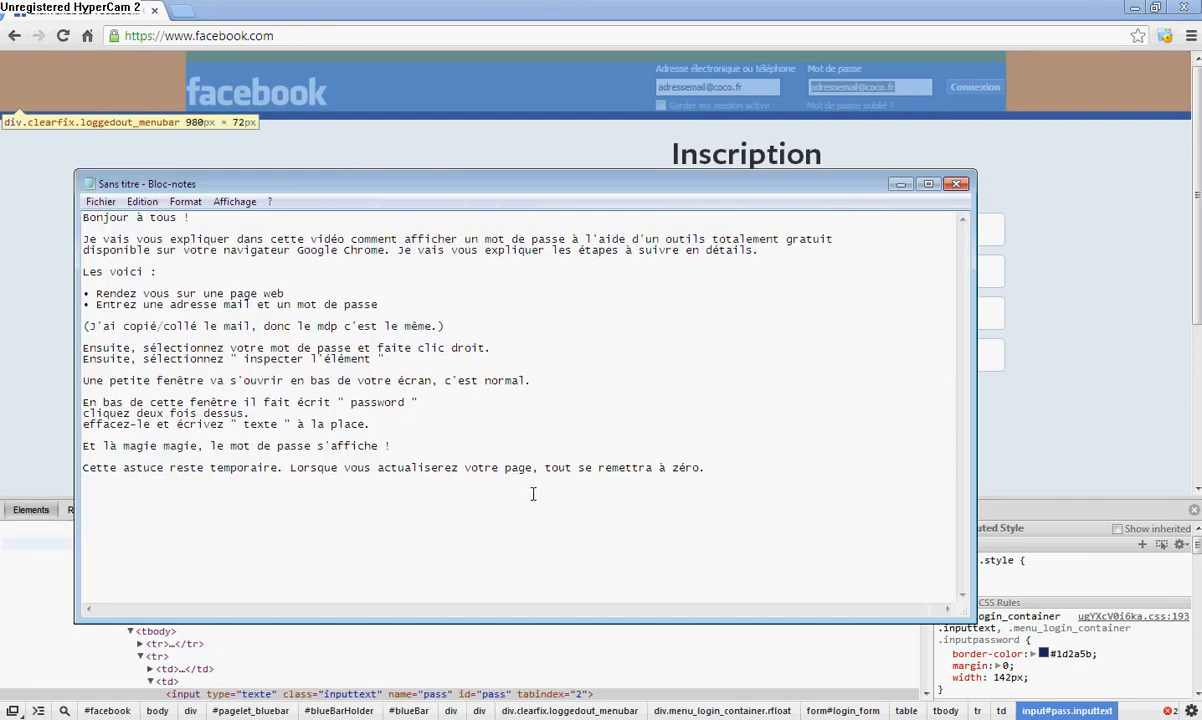
Type 'J'espère que cette vidéo vous aura aidez.', the responsibility warning and 'Mettez un pouce vert'.
type("J'espère que cette vidéo vous a")
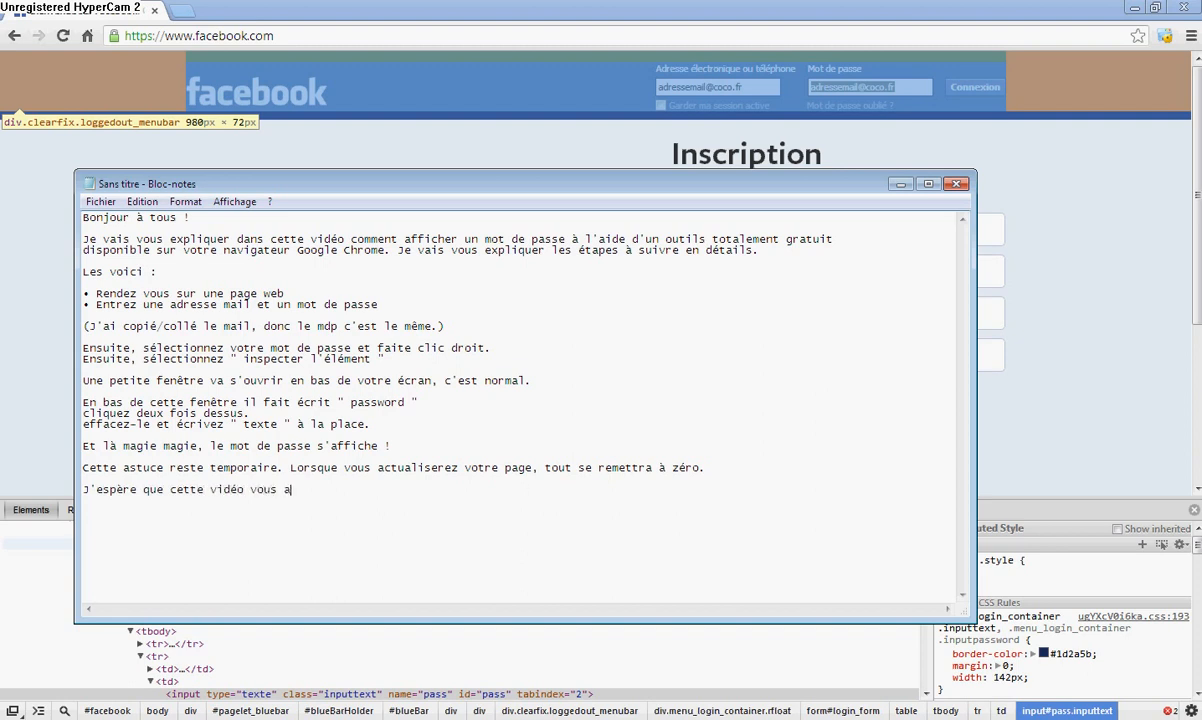
type("ura aidez.")
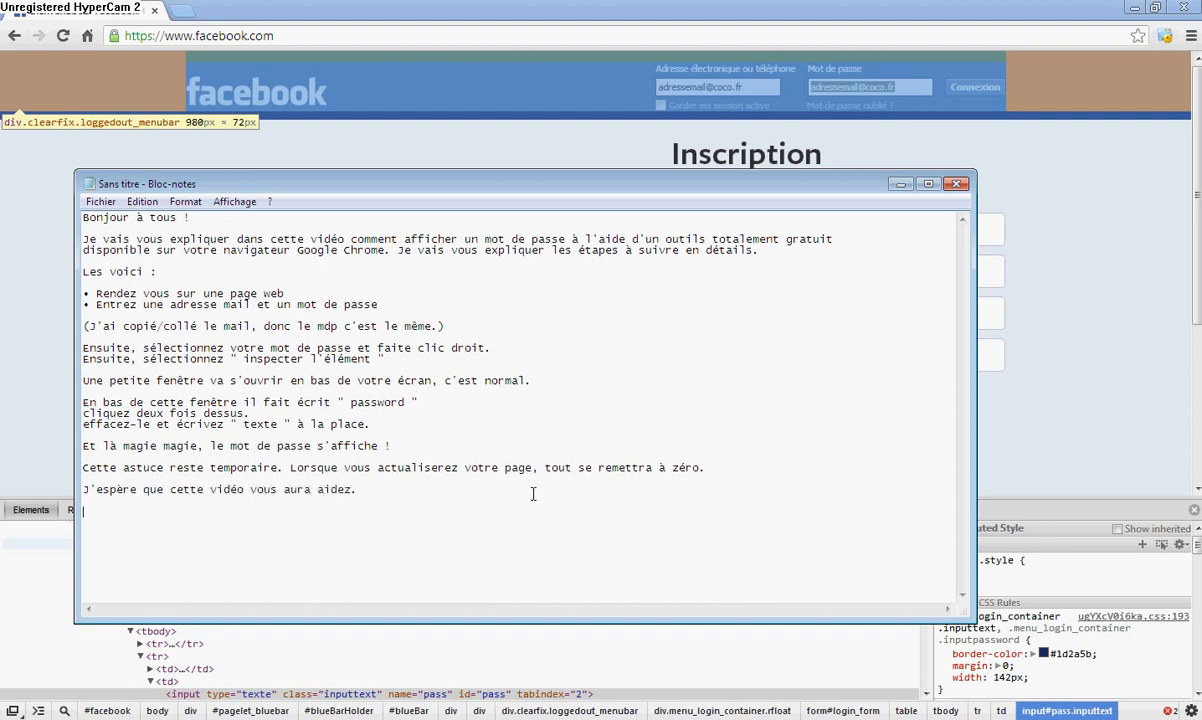
type("Utilisez cette technique de façon correcte.")
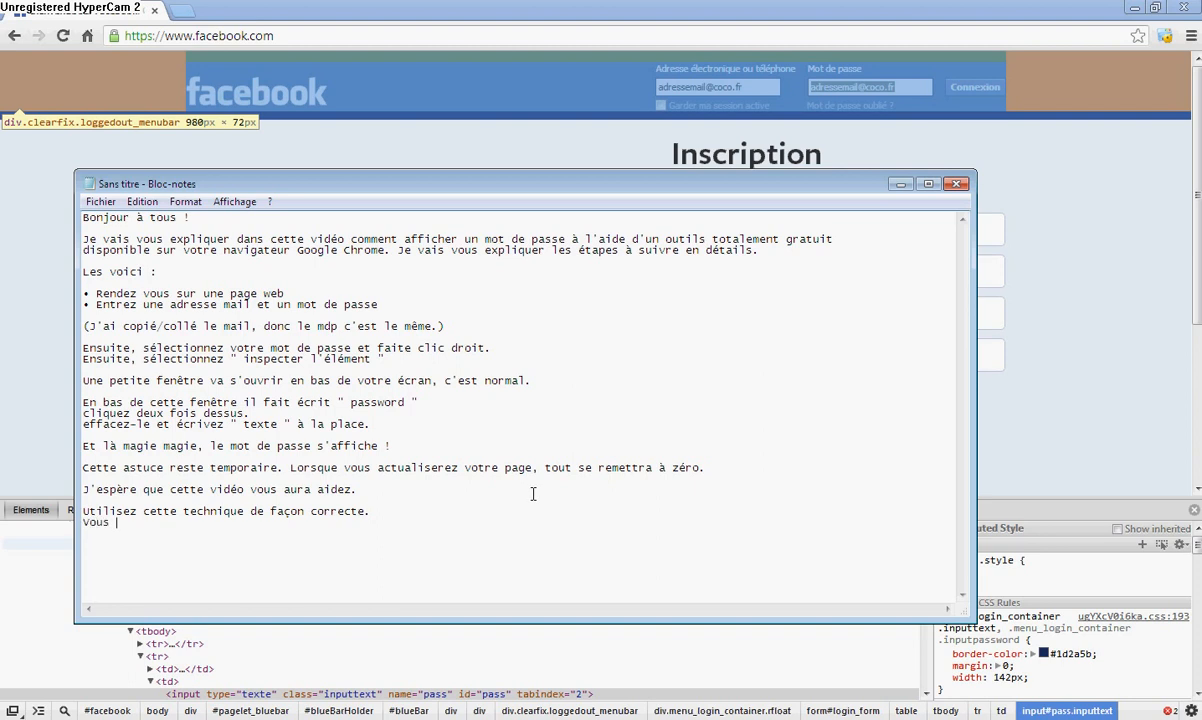
type("êtes responsable de vos actes.")
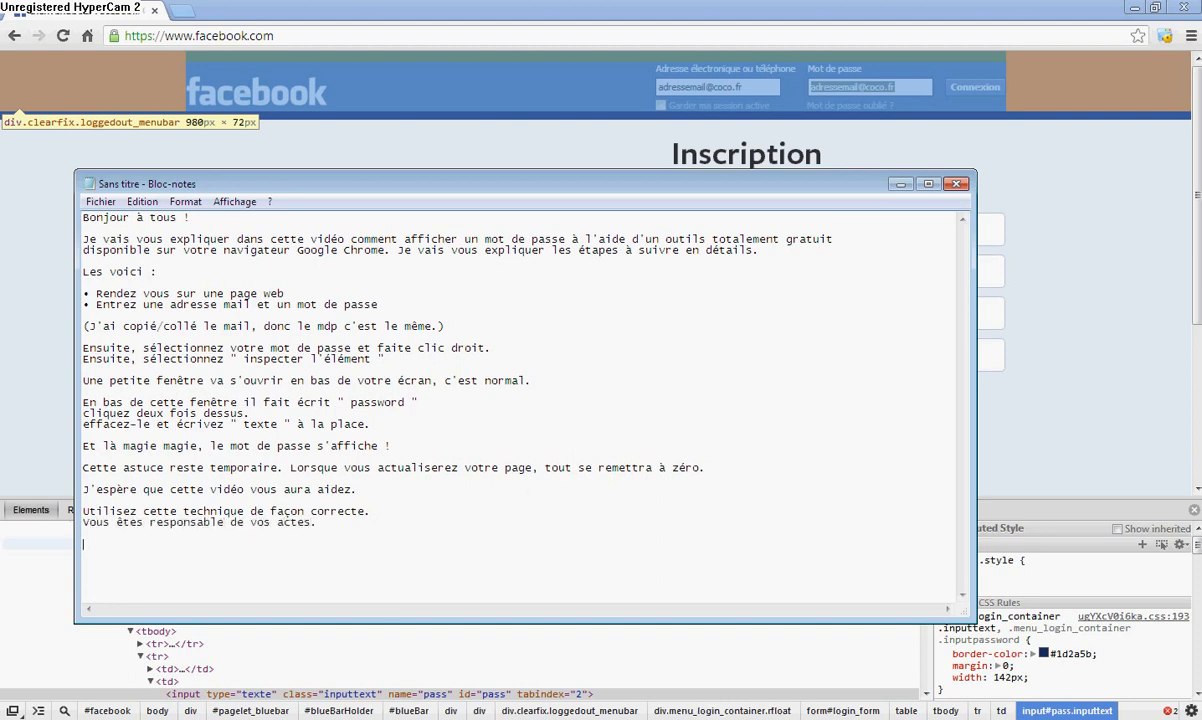
type("Mettez")
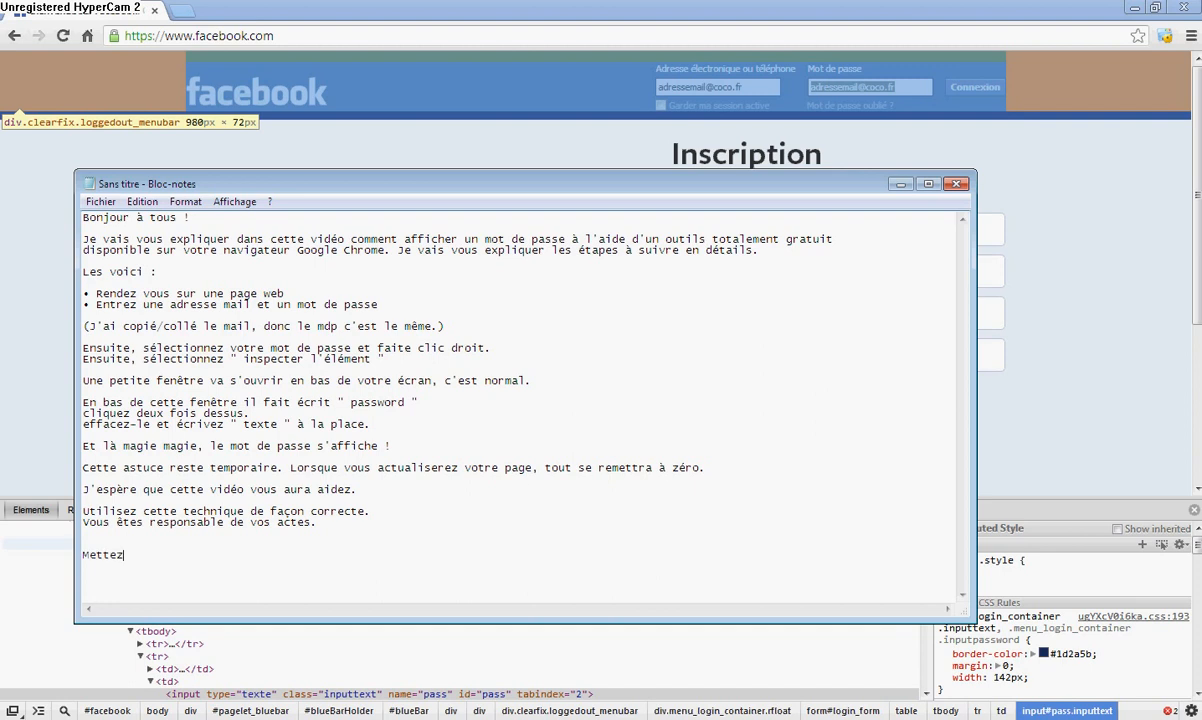
type("un pouce vert")
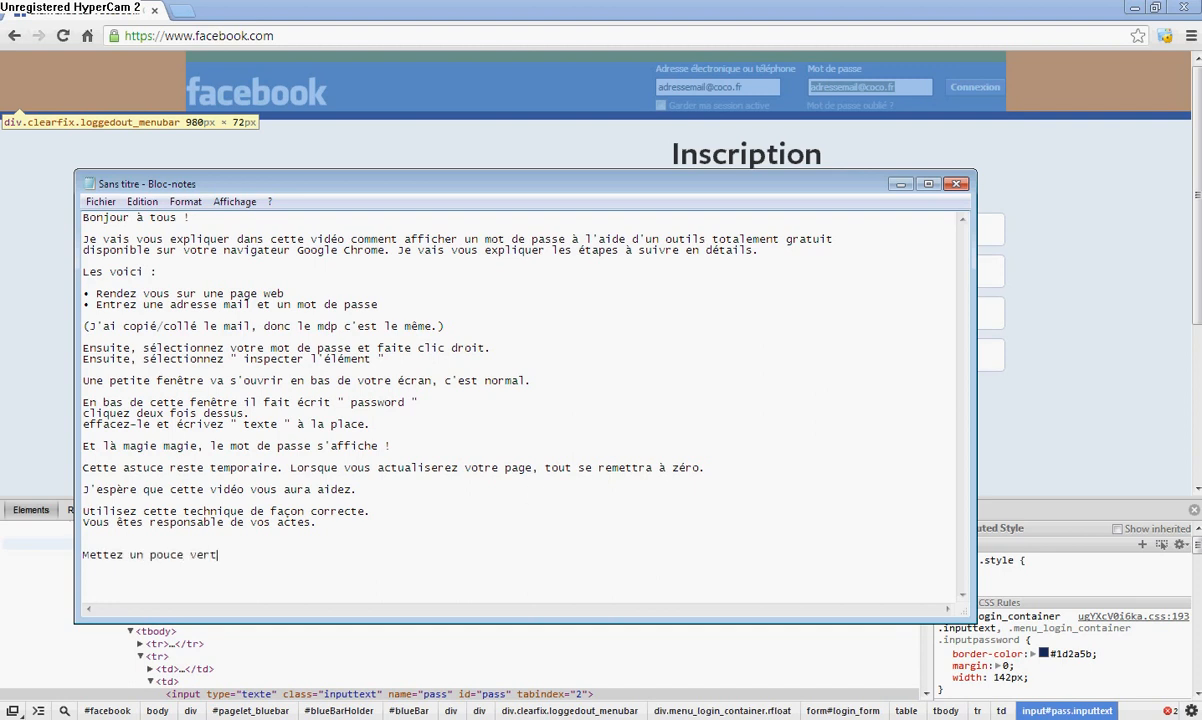